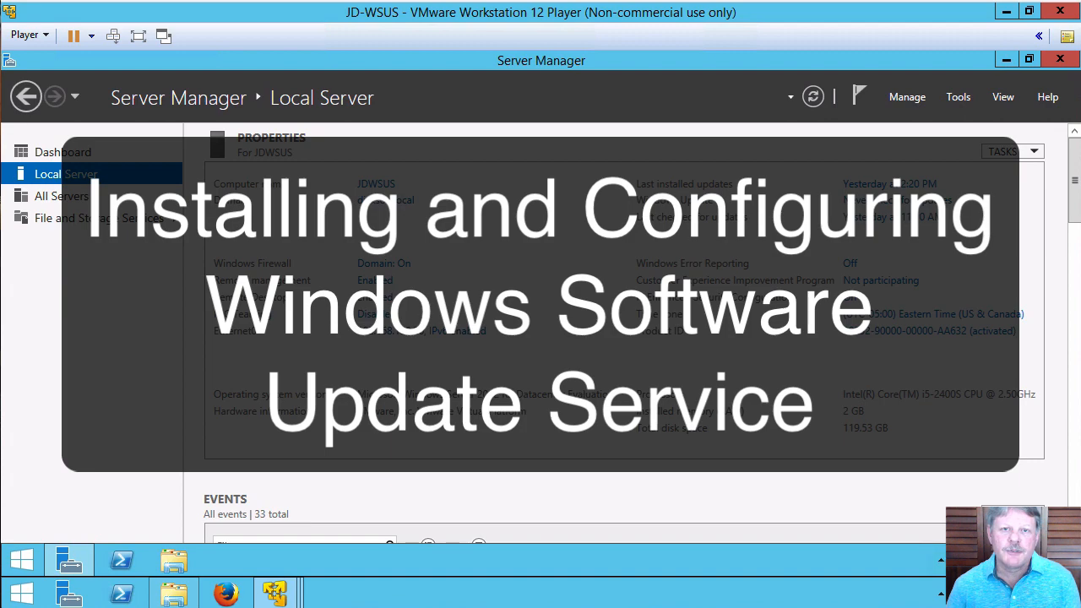
mouse_move(635, 470)
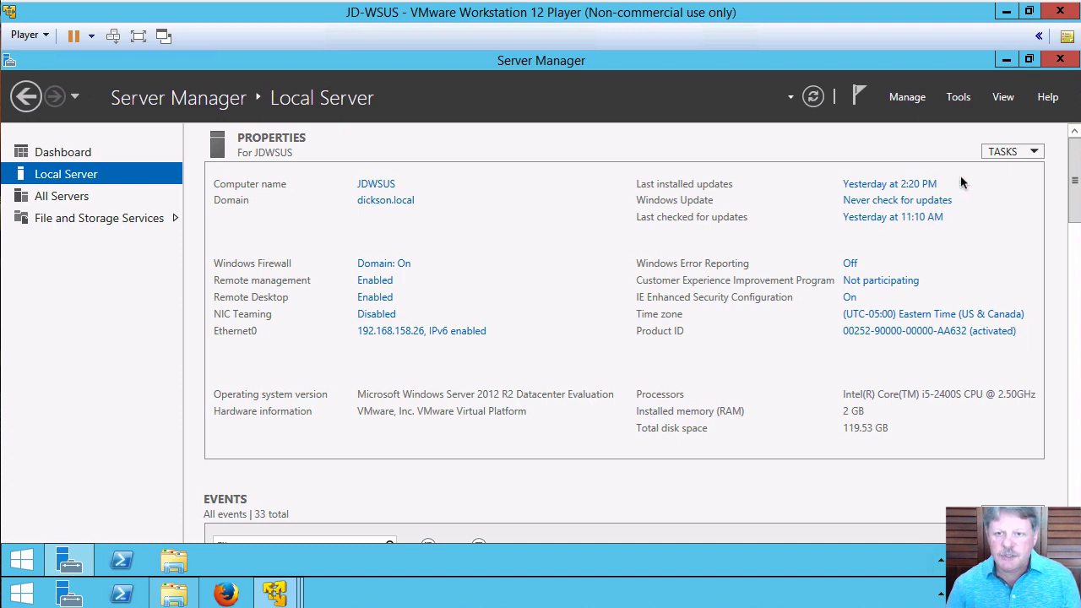
Step: Show the Manage menu with Add Roles and Features for local server JDWSUS
left_click(907, 96)
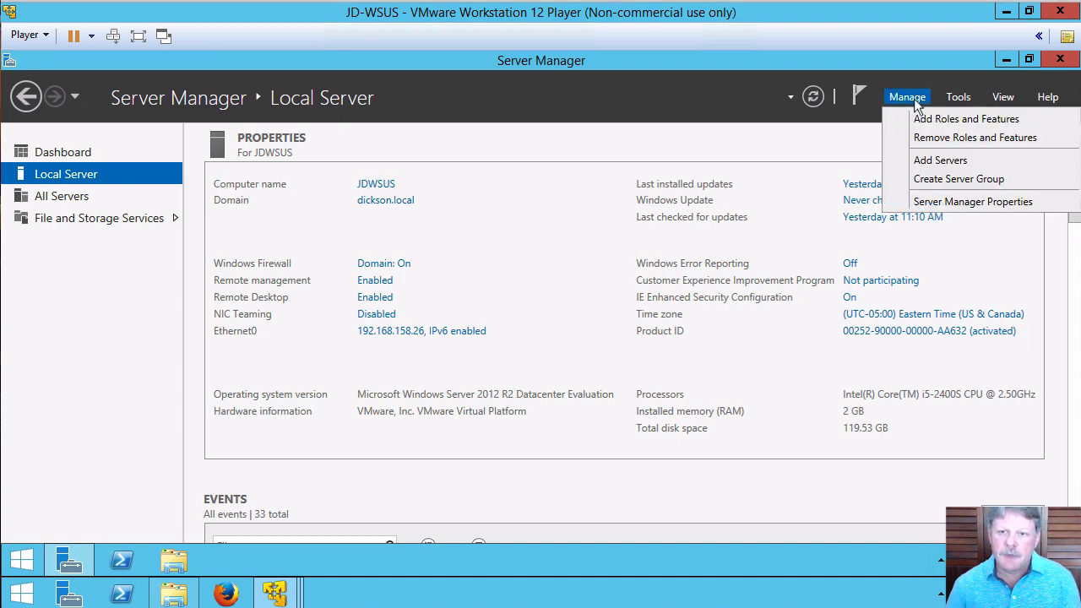
Step: Select the Windows Server Update Services role and accept its required Web Server (IIS) features
left_click(967, 119)
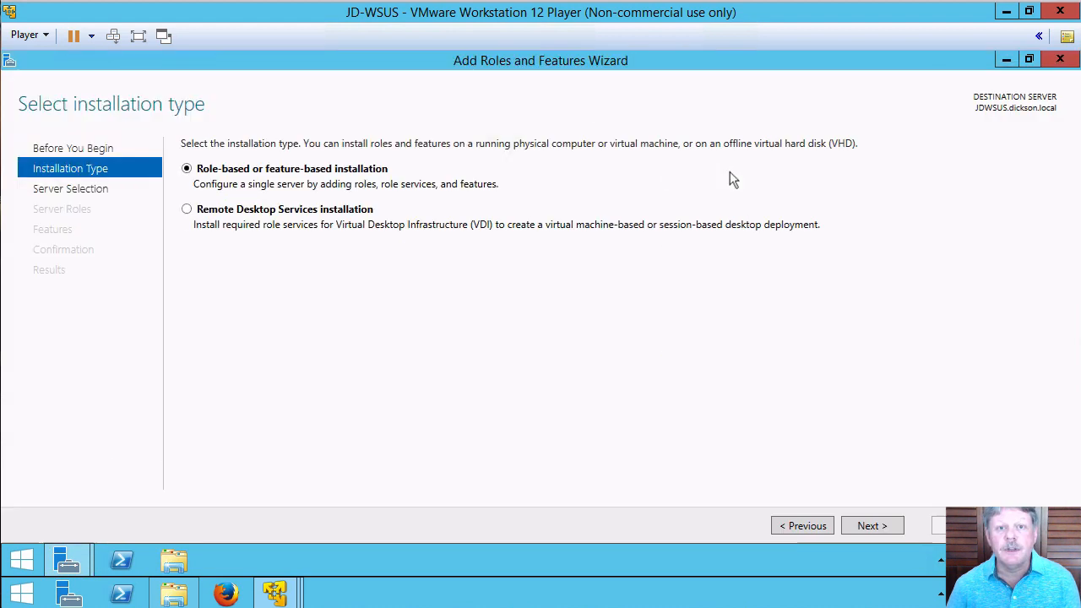
mouse_move(808, 497)
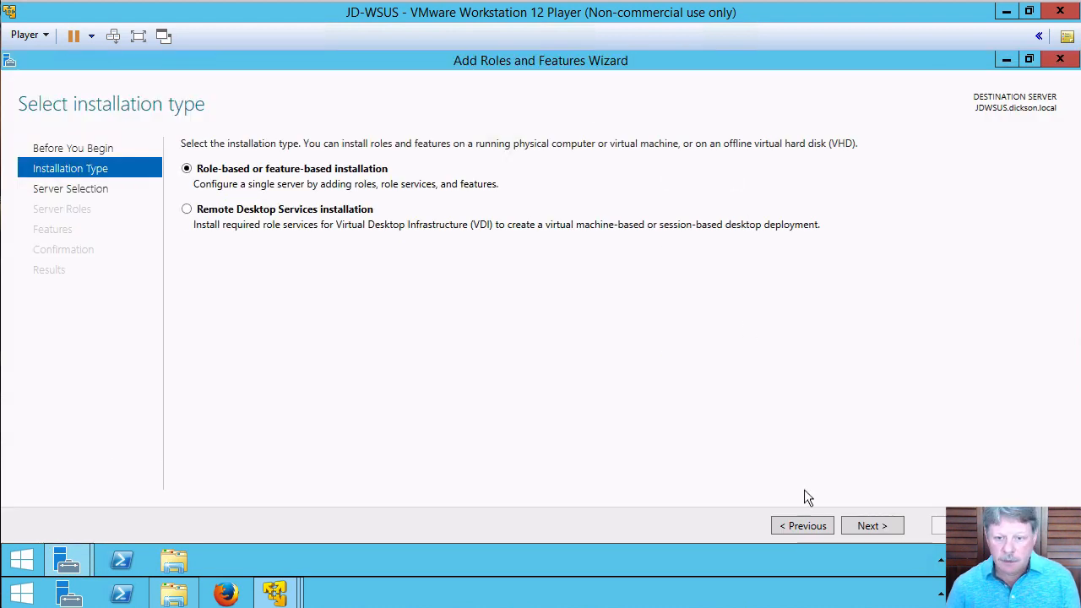
left_click(871, 525)
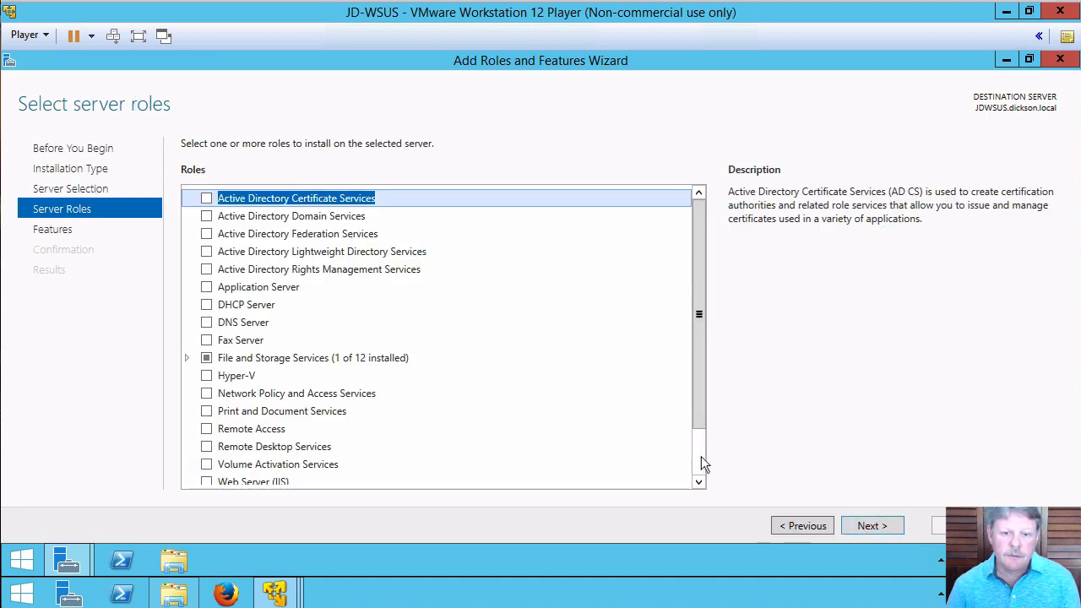
scroll("down", 3)
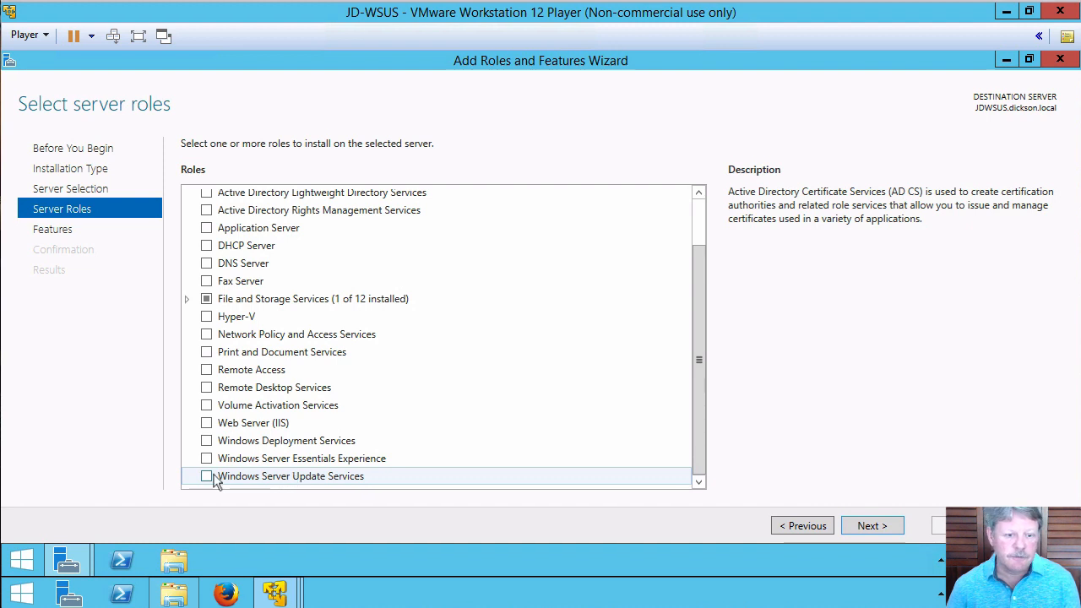
left_click(206, 476)
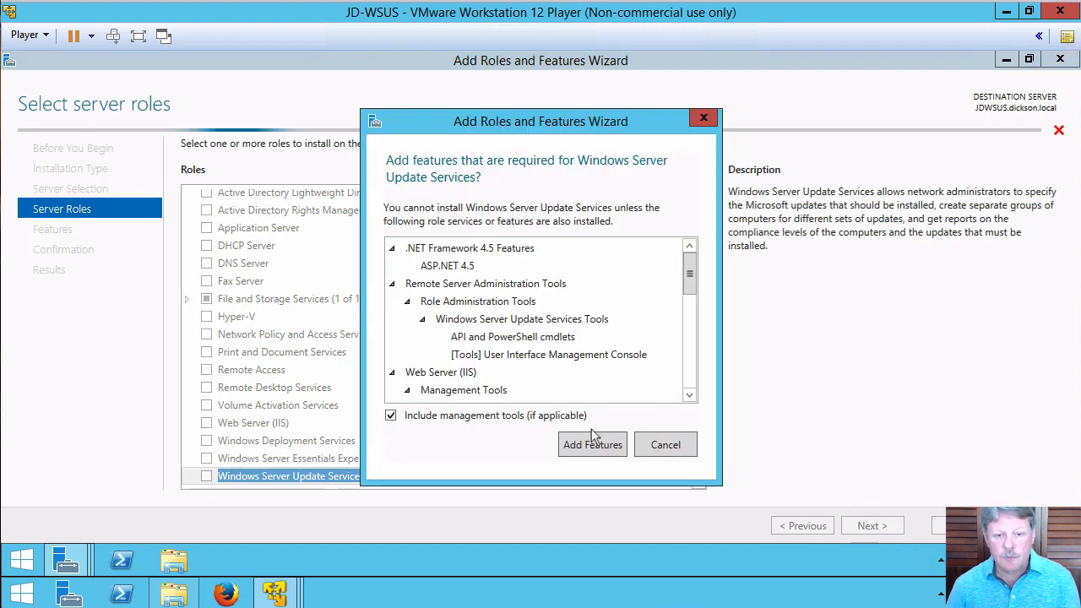
left_click(591, 445)
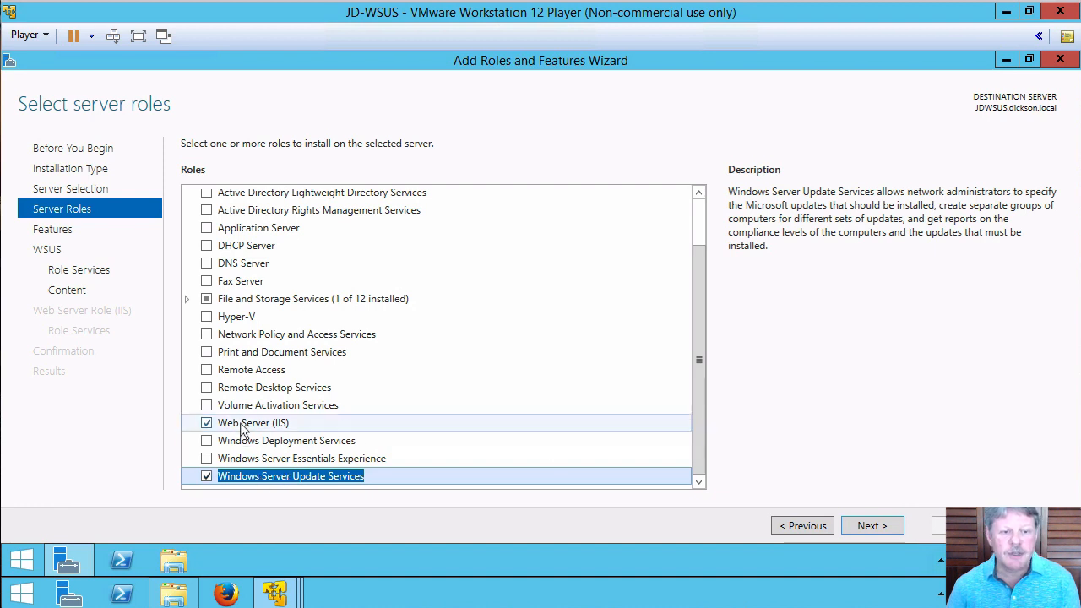
mouse_move(268, 426)
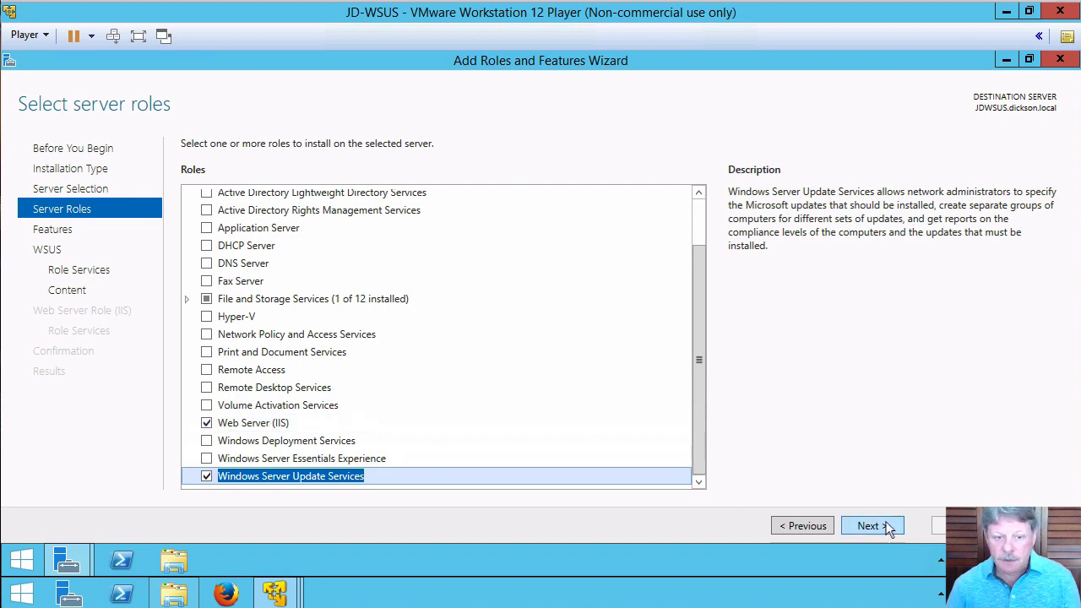
Step: Advance past roles, features and WSUS role services, keeping WID Database and WSUS Services
left_click(871, 526)
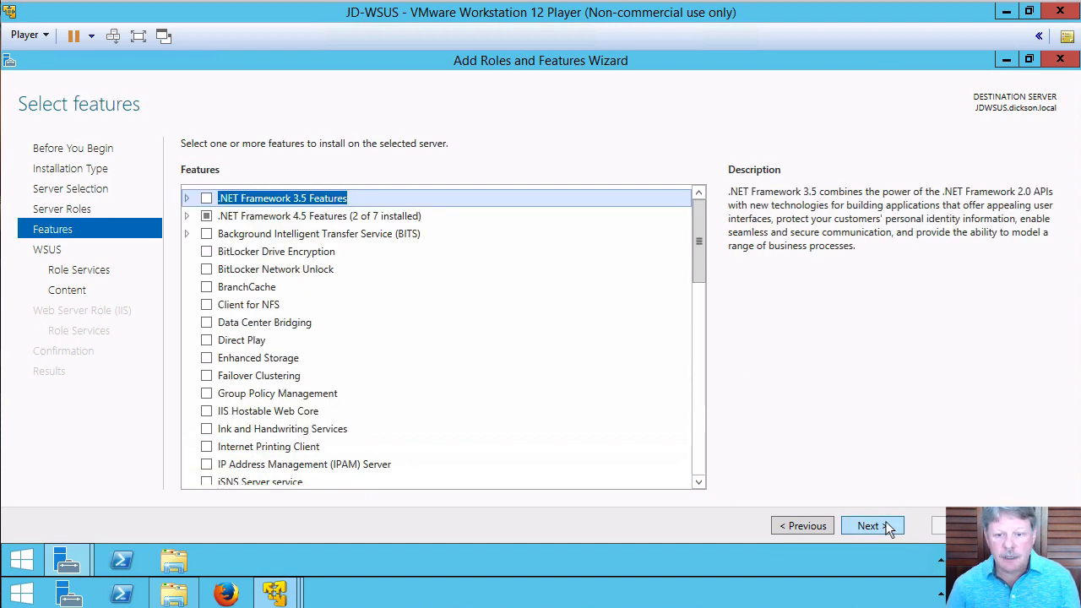
left_click(871, 525)
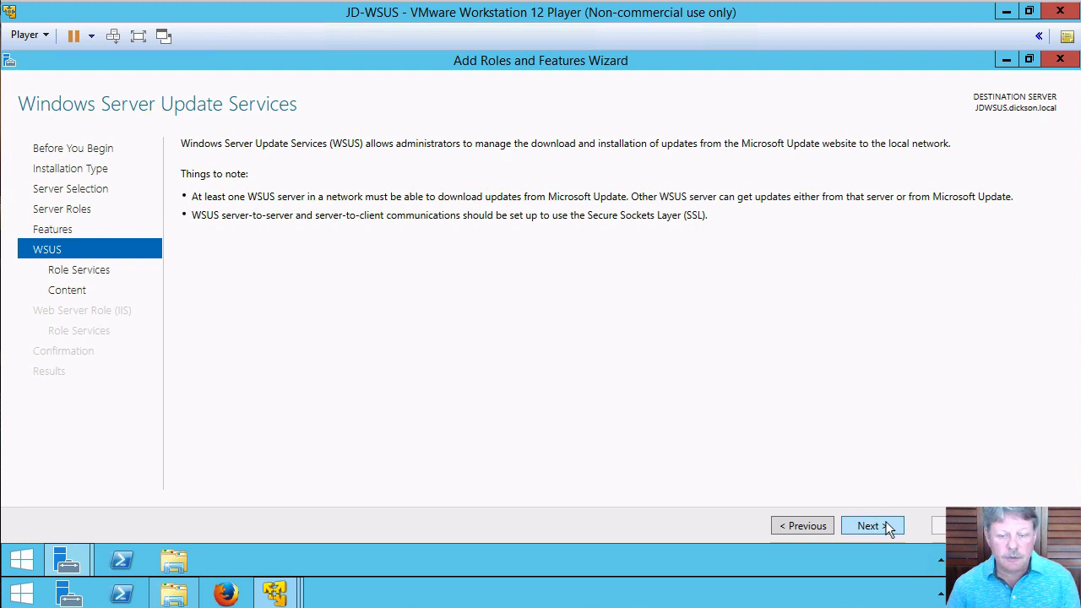
left_click(872, 526)
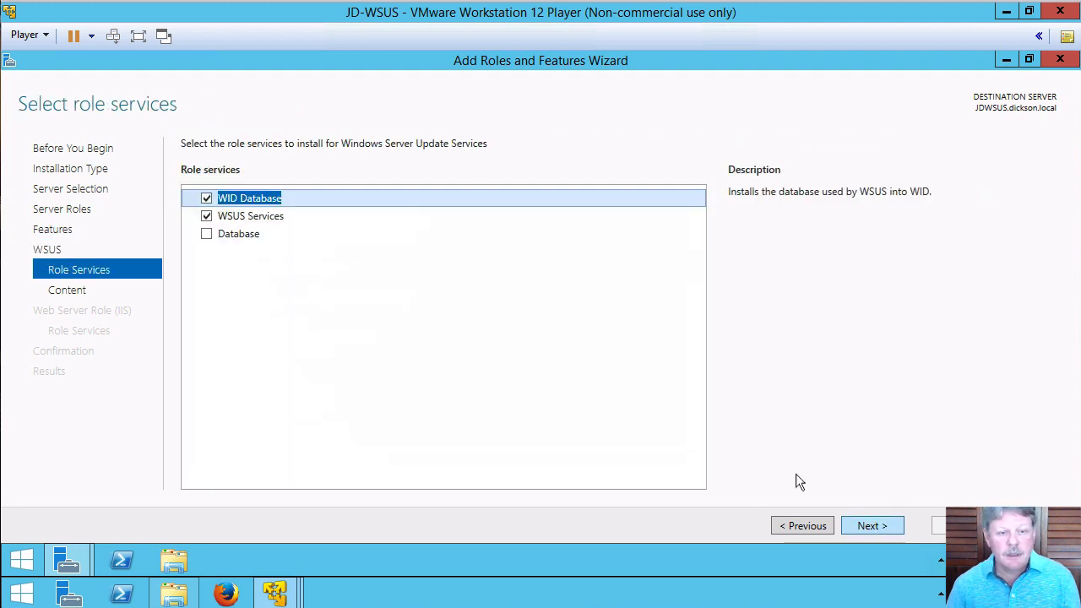
mouse_move(320, 204)
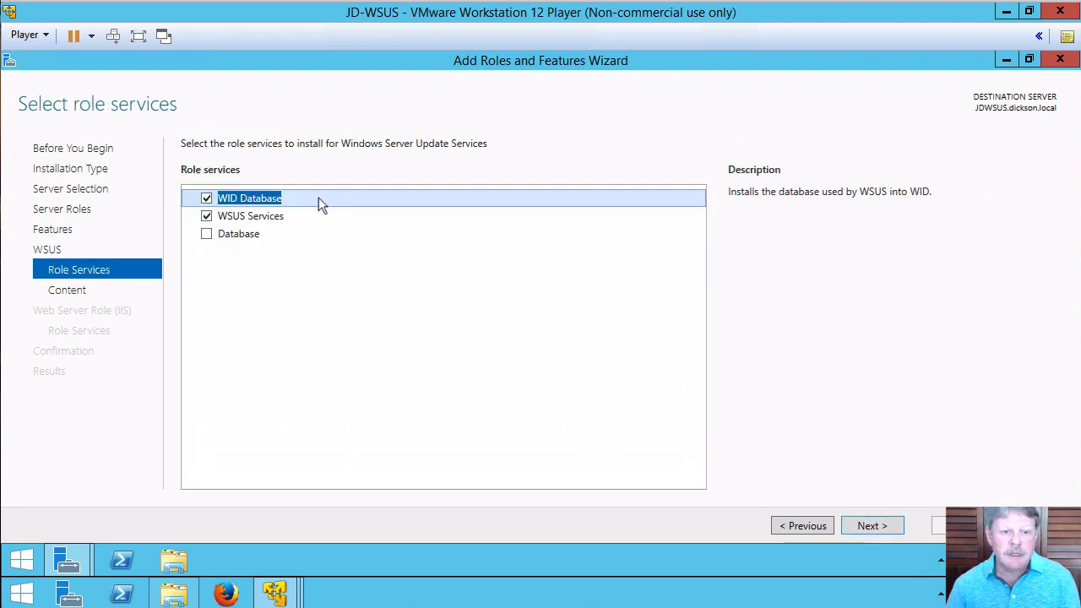
mouse_move(336, 206)
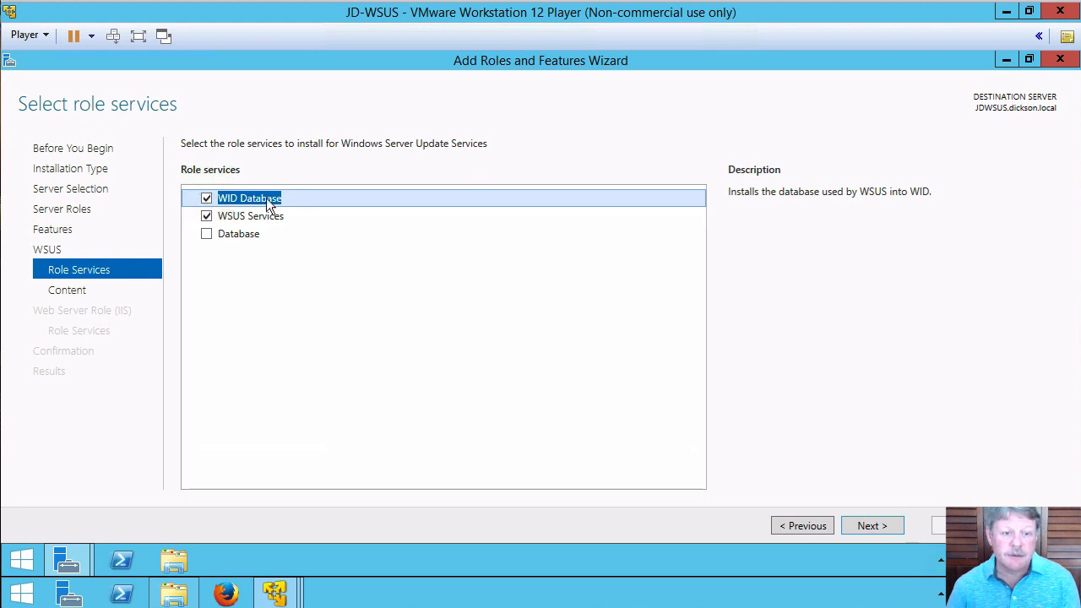
mouse_move(239, 233)
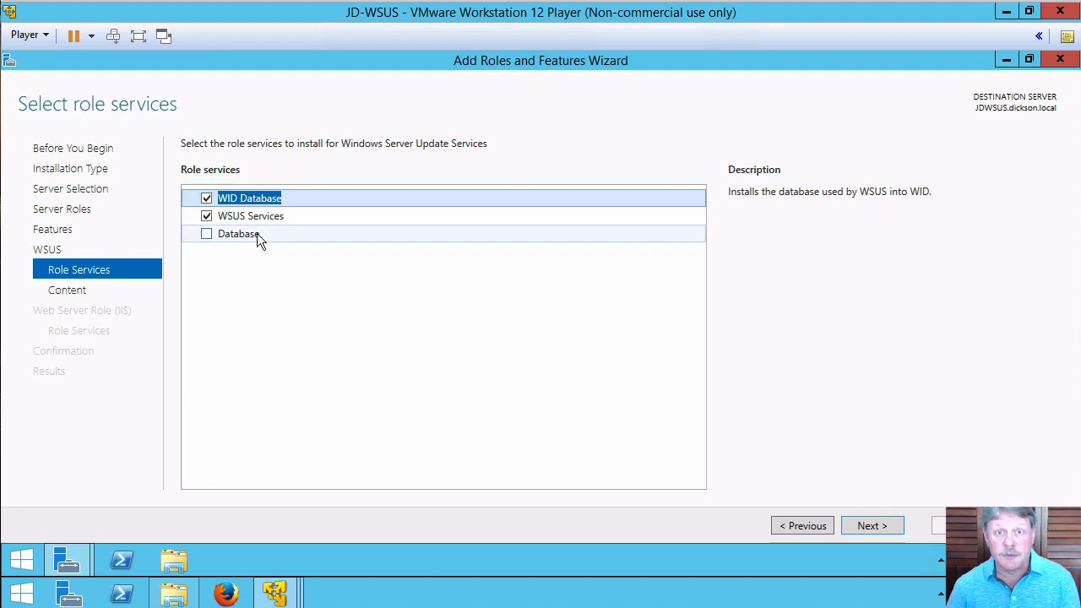
left_click(872, 526)
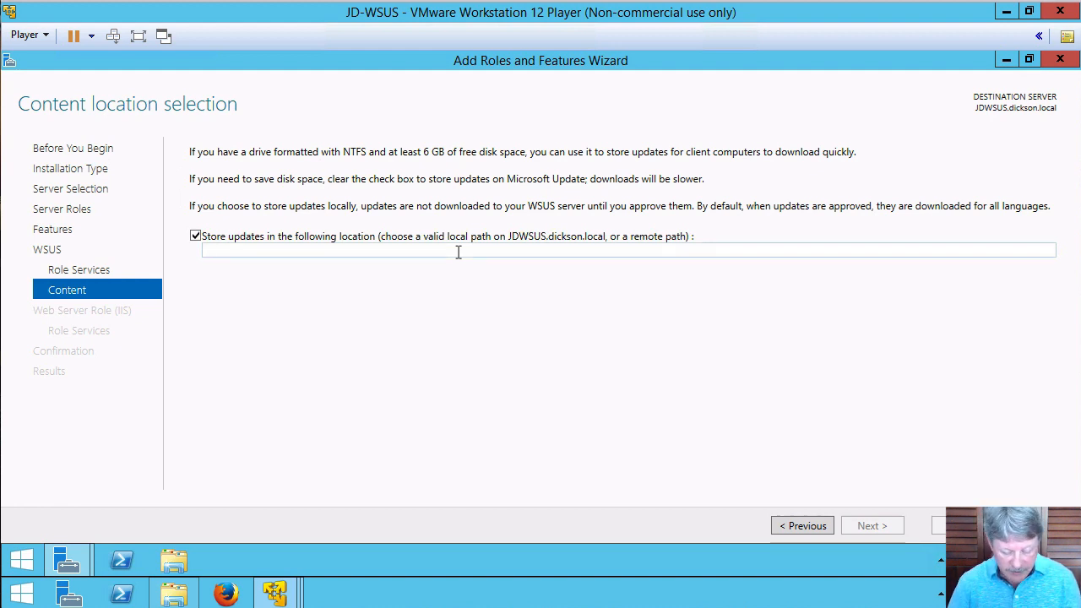
Step: Store WSUS updates at E:\Updates and continue to the Web Server Role (IIS) step
type("E:\\")
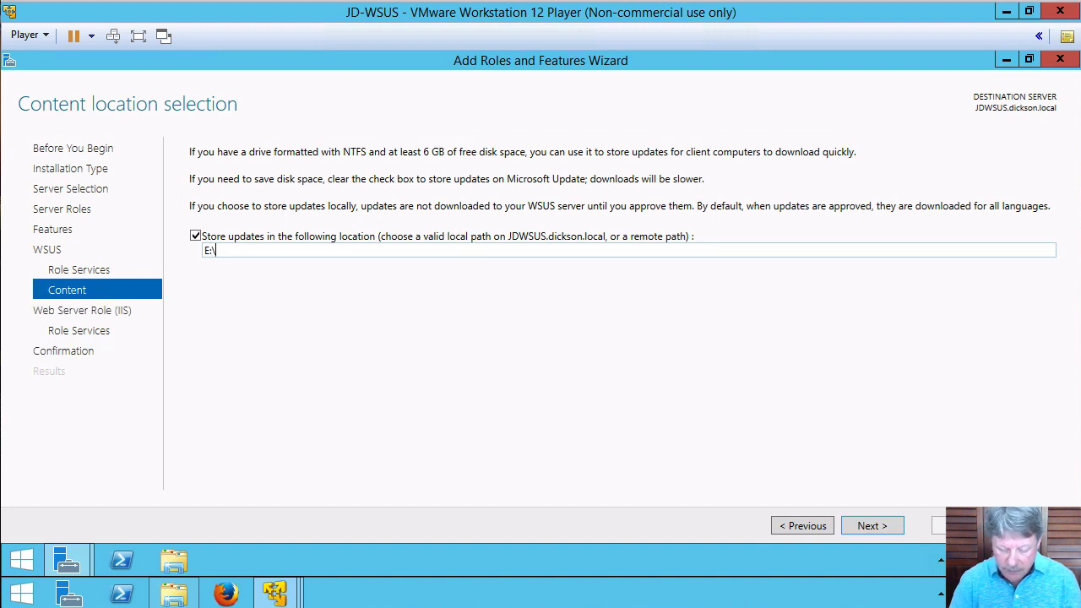
type("Updates")
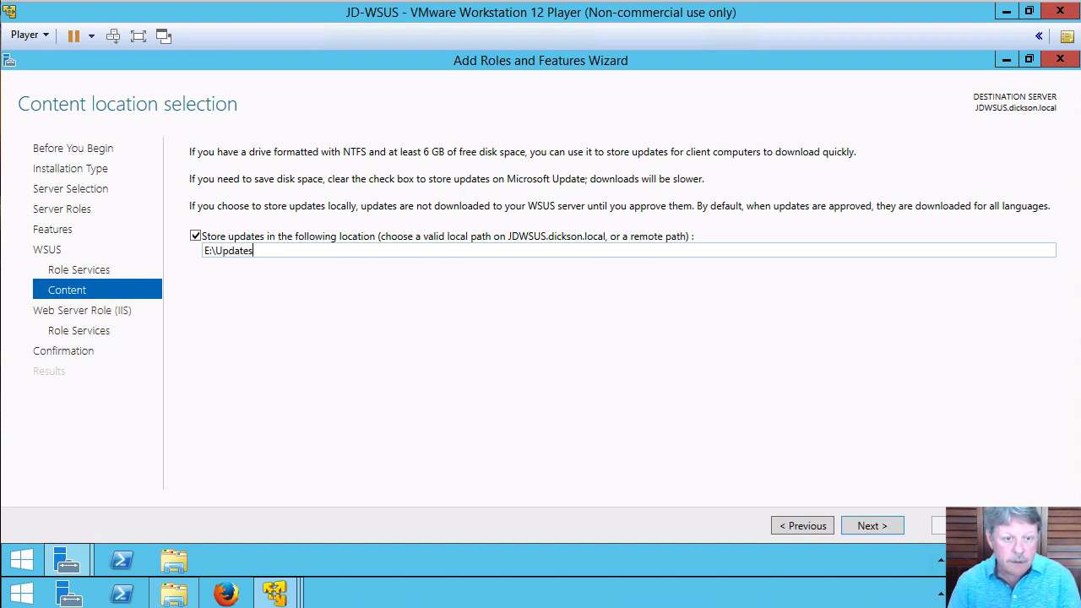
mouse_move(568, 358)
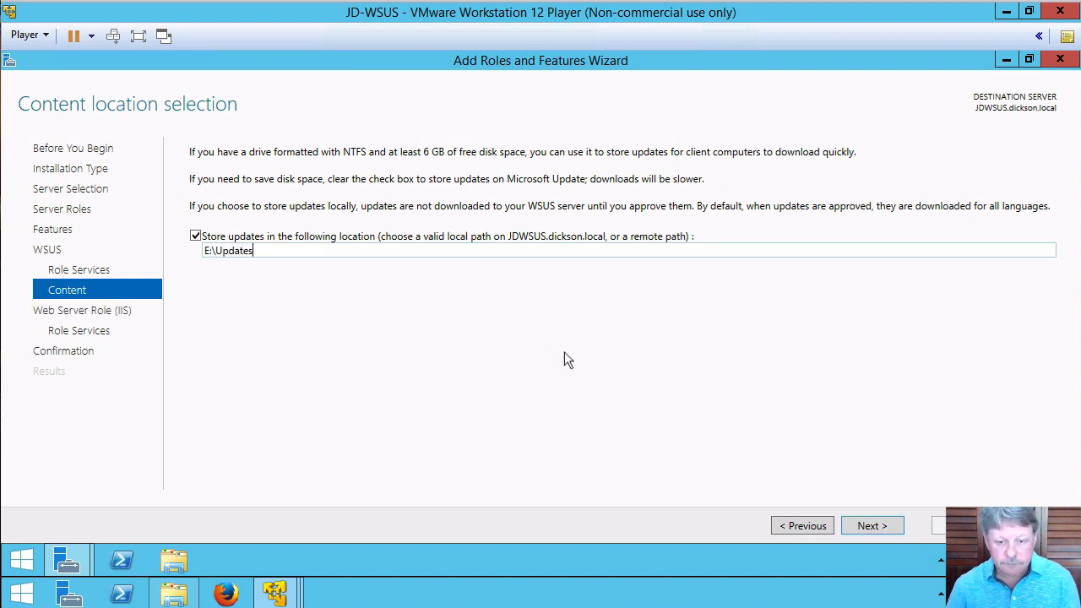
left_click(871, 525)
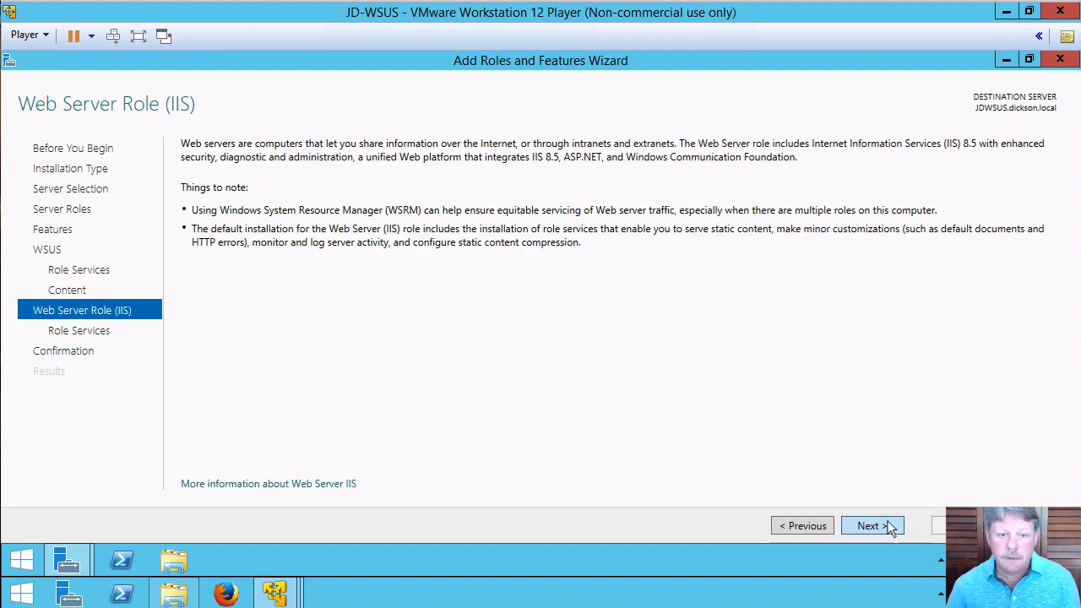
Step: Confirm the selections and install the WSUS role with IIS and administration tools
left_click(871, 525)
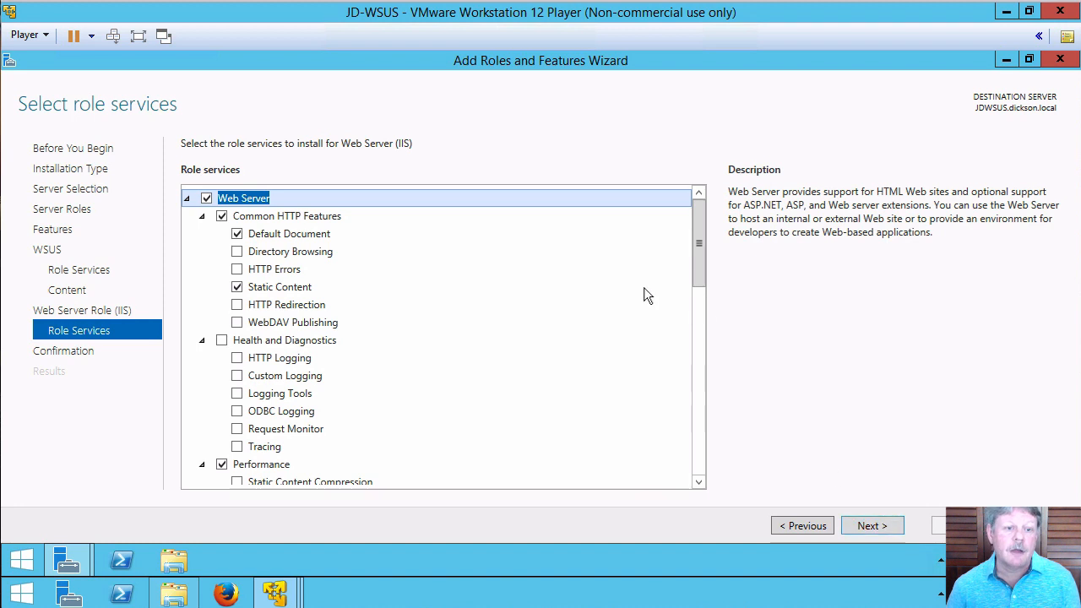
mouse_move(894, 446)
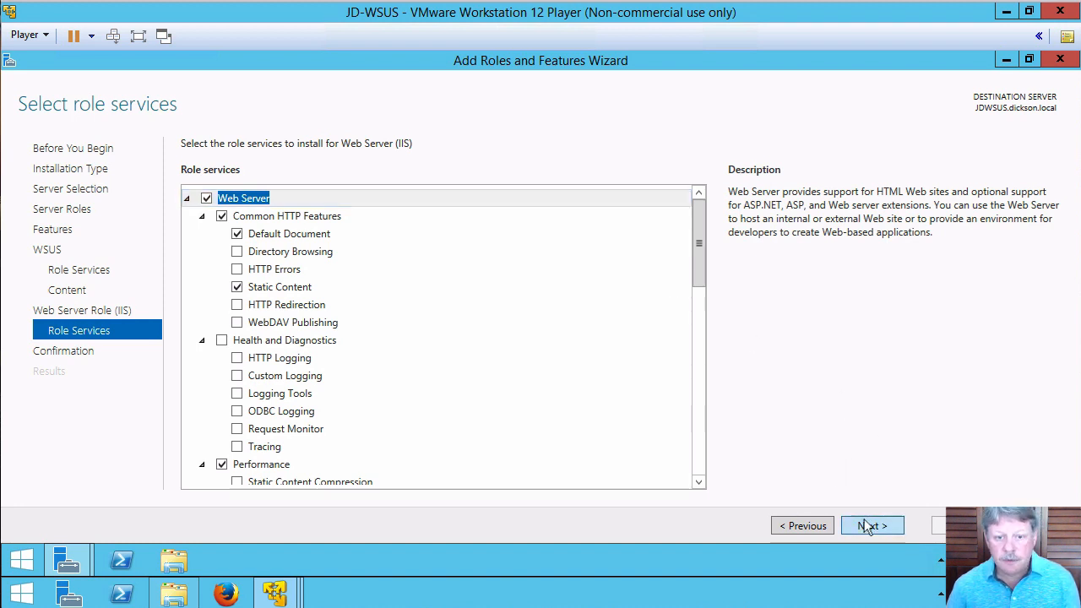
left_click(871, 526)
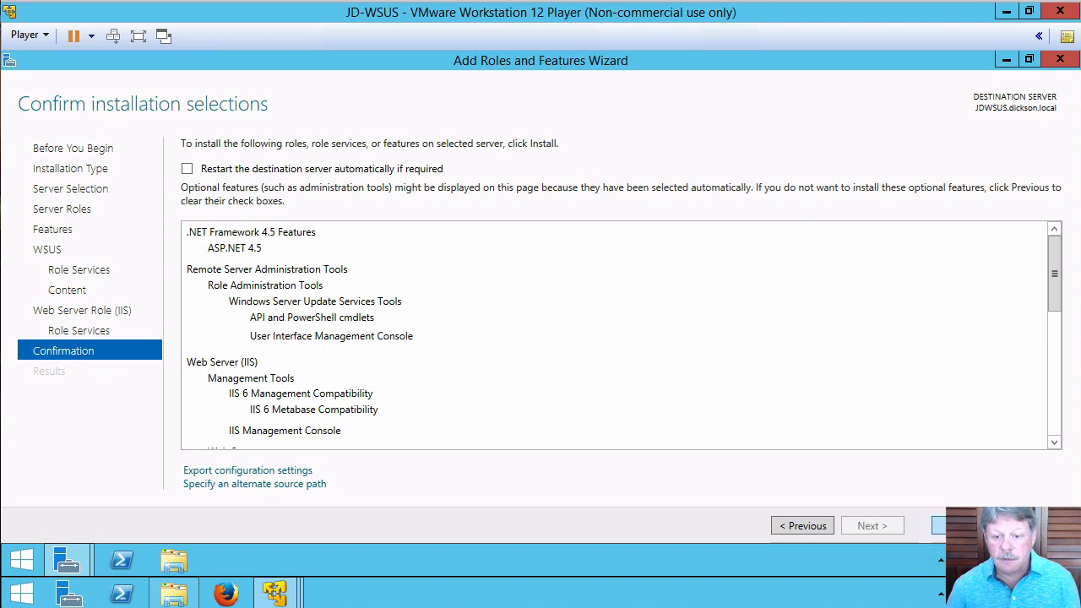
left_click(955, 524)
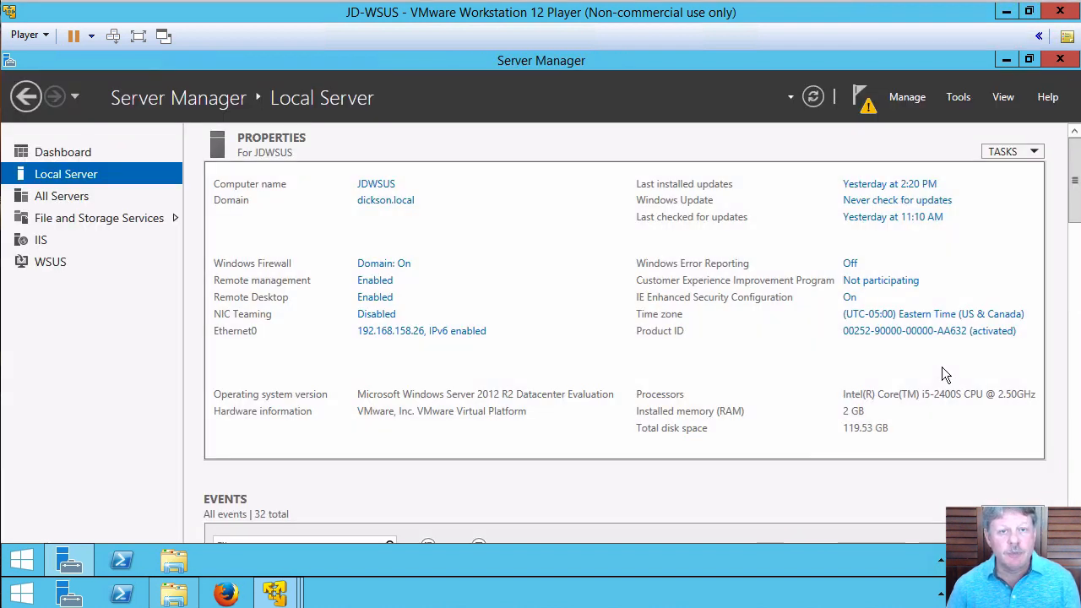
mouse_move(868, 125)
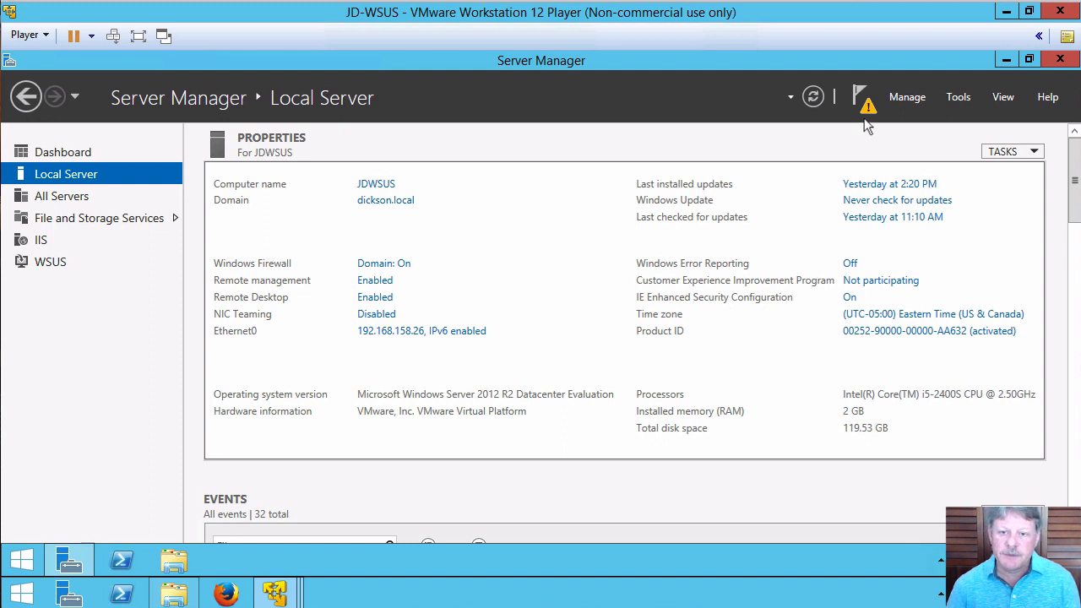
Step: Review the post-deployment configuration notice, then list the server administration tools
left_click(862, 97)
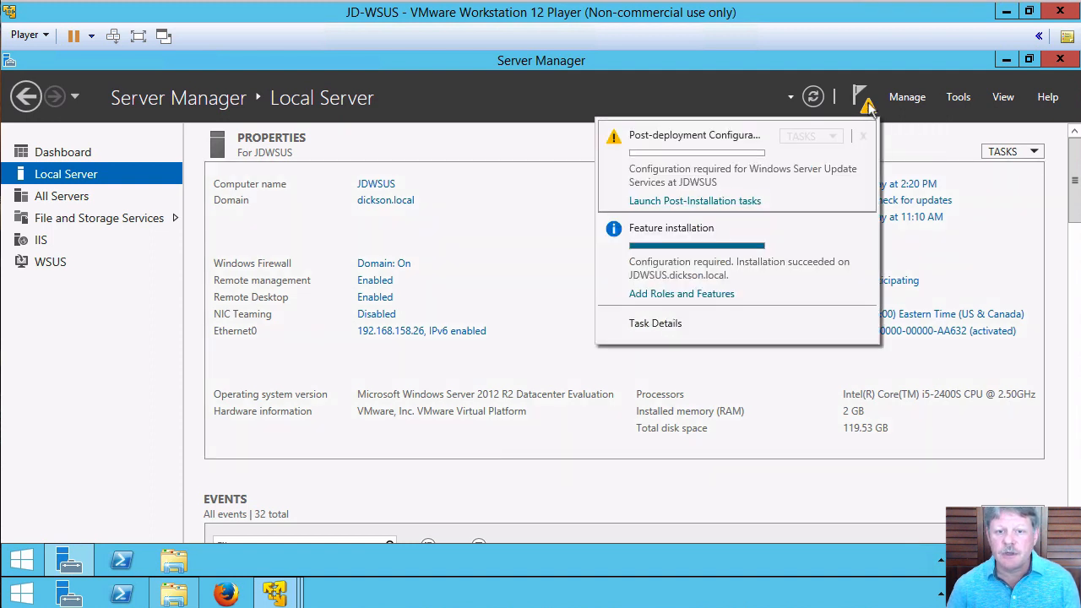
mouse_move(701, 206)
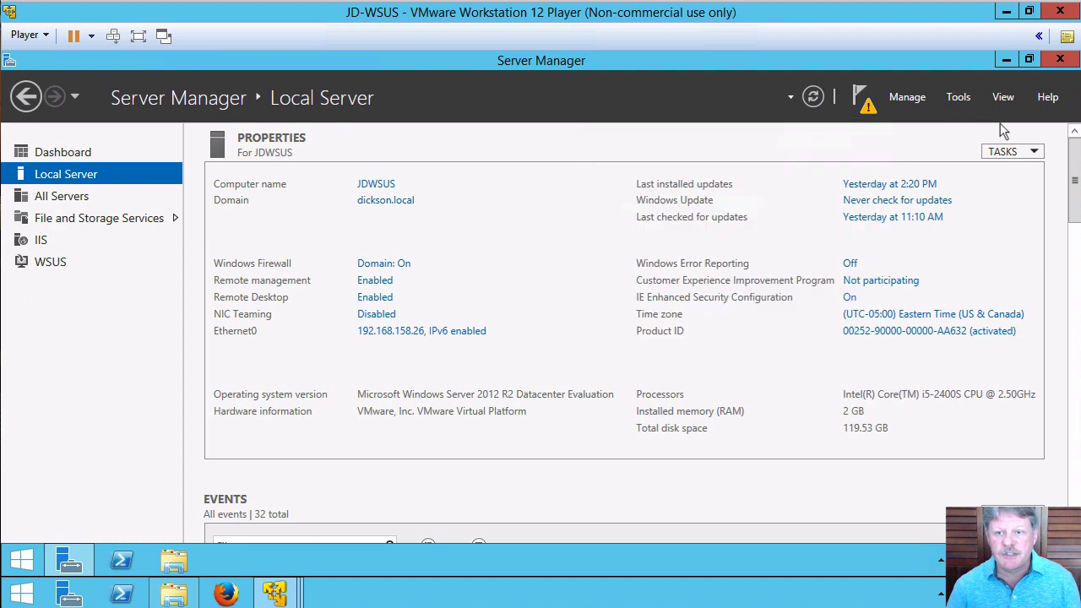
left_click(960, 97)
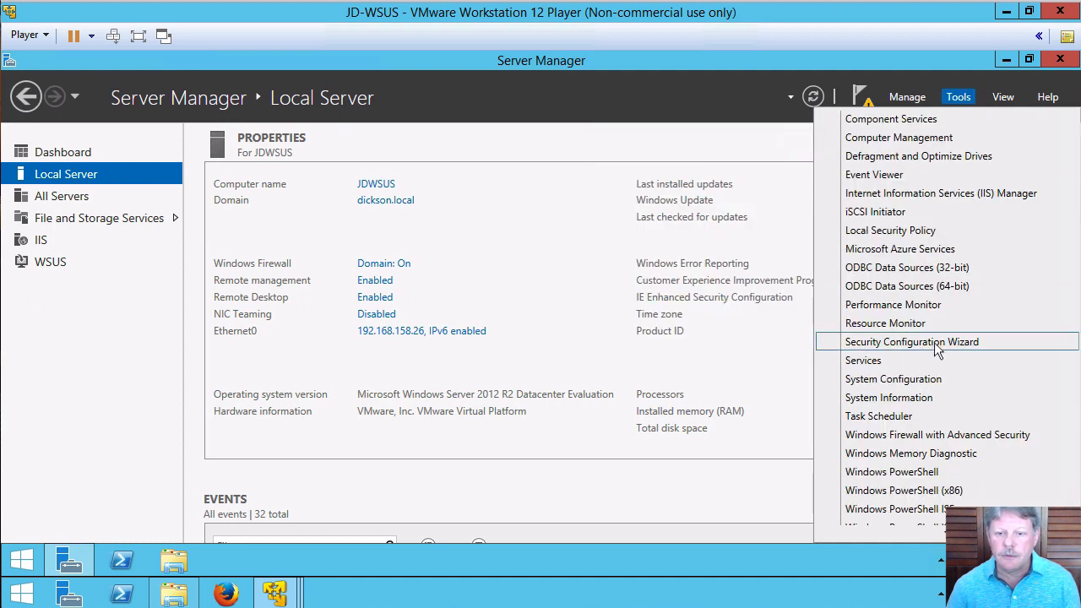
scroll("down", 3)
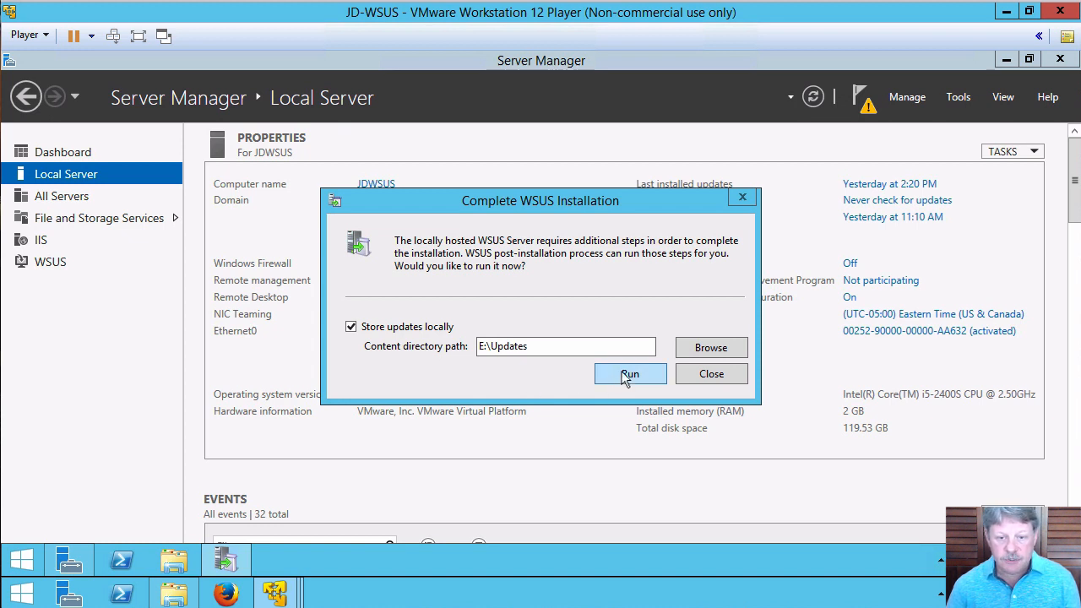
Step: Run the WSUS post-installation storing updates locally at E:\Updates and dismiss the dialog
left_click(630, 375)
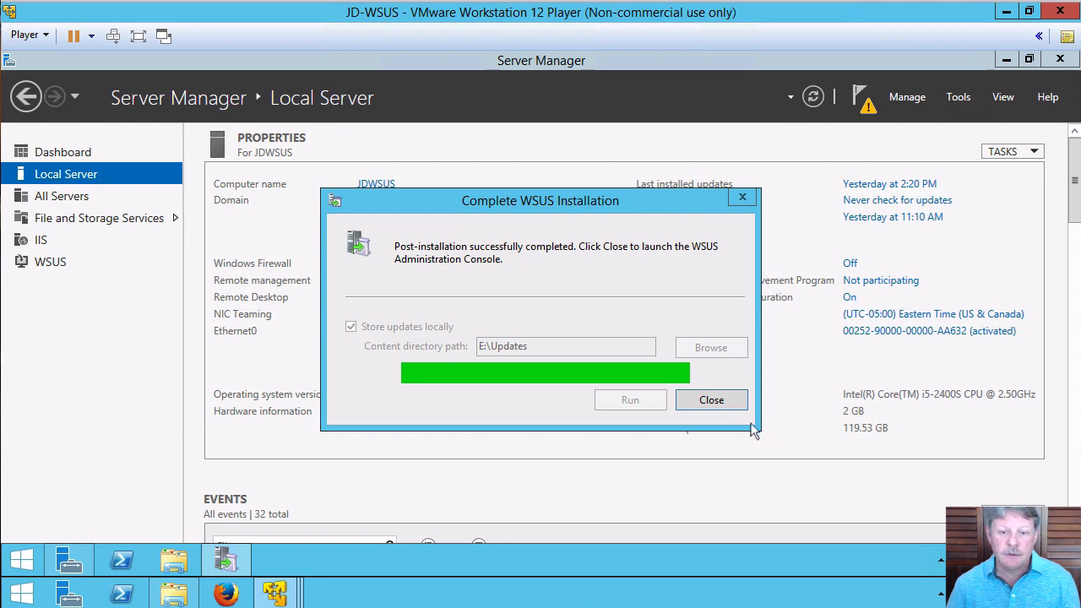
left_click(711, 398)
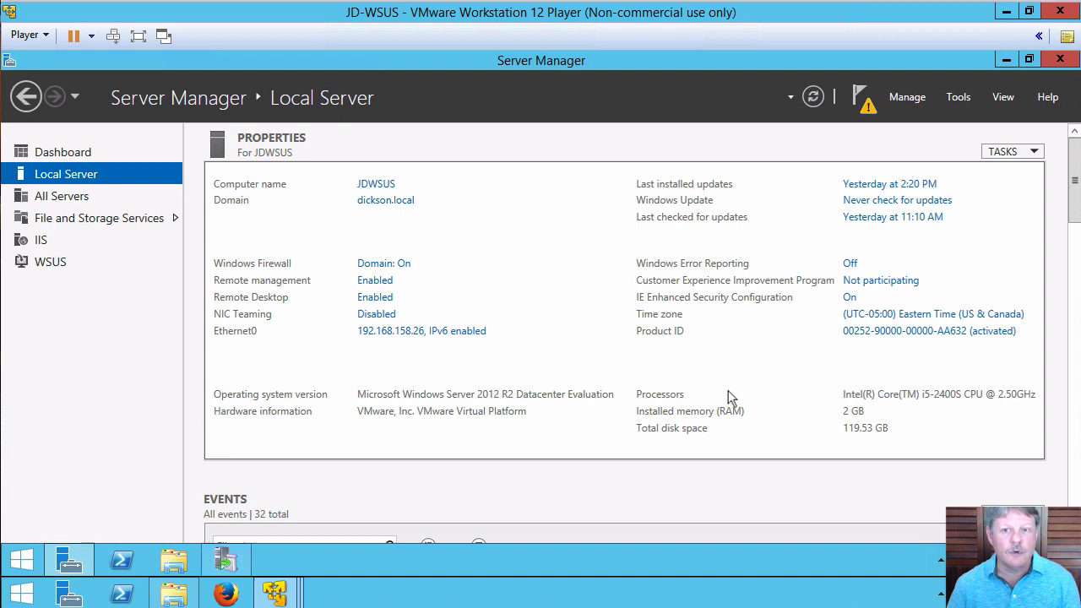
mouse_move(240, 560)
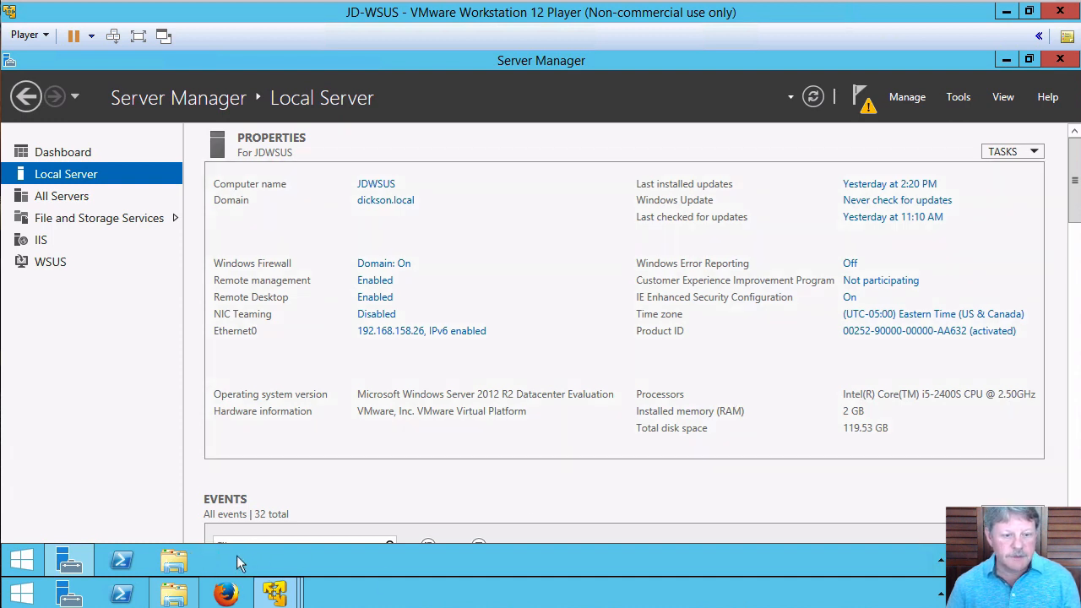
Step: Launch Update Services, pass Before You Begin, and uncheck joining the Microsoft Update Improvement Program
left_click(226, 559)
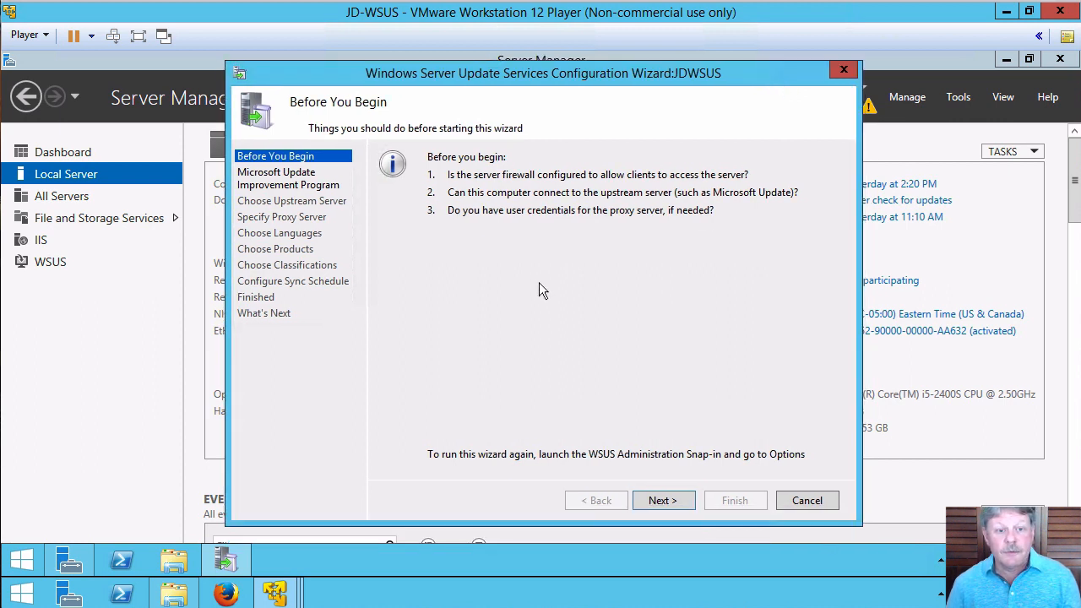
mouse_move(696, 325)
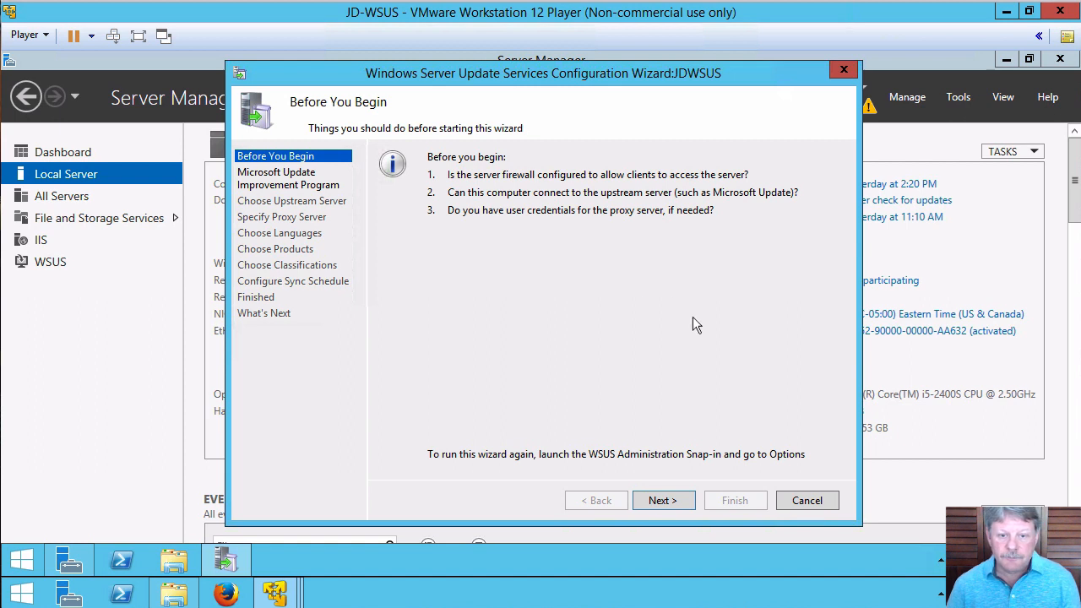
mouse_move(574, 199)
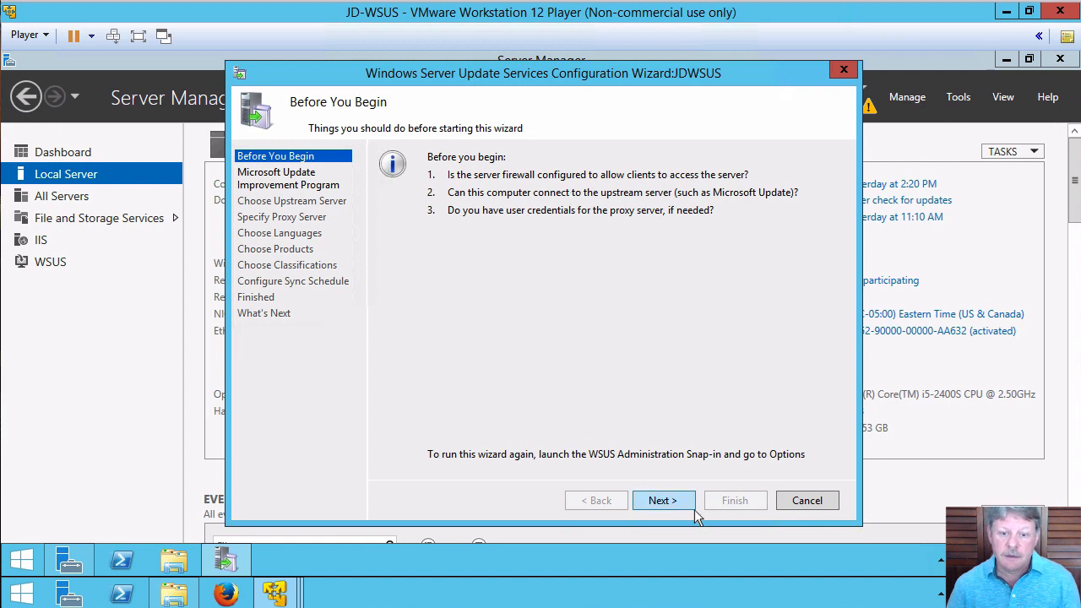
left_click(664, 500)
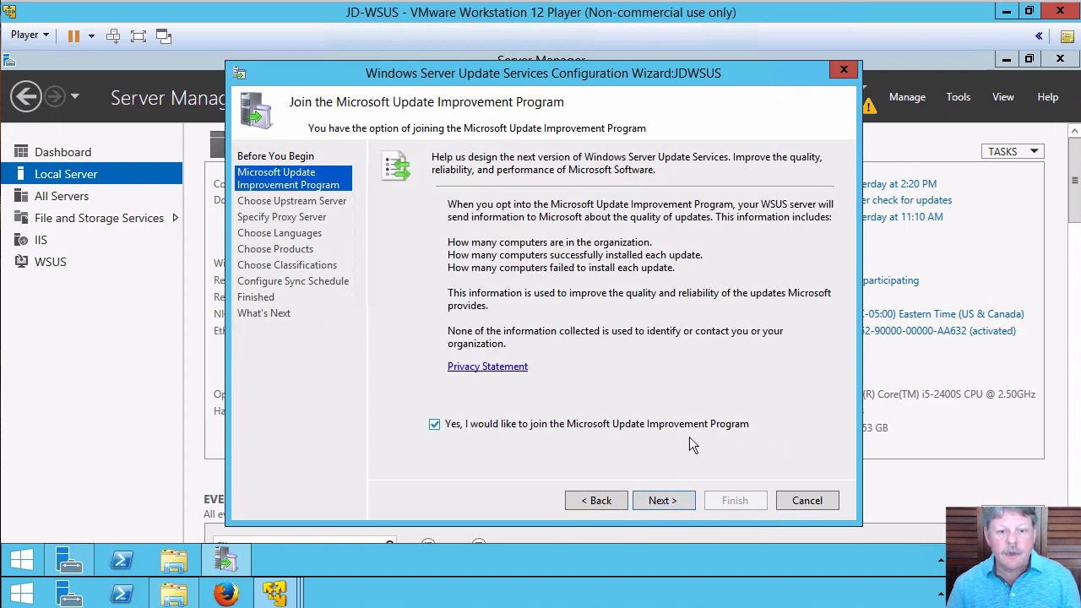
mouse_move(635, 446)
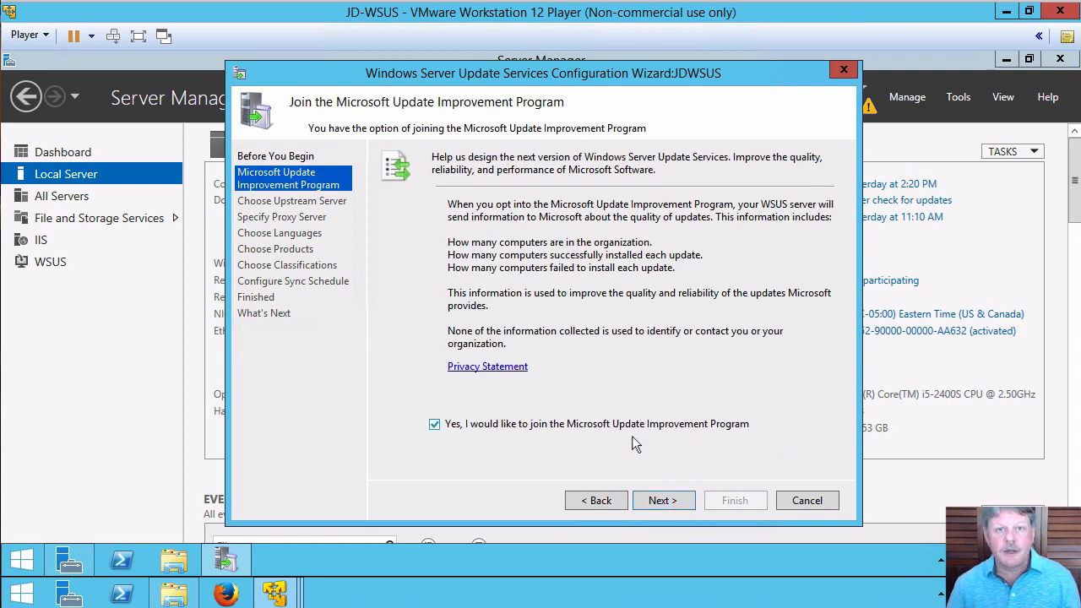
mouse_move(612, 442)
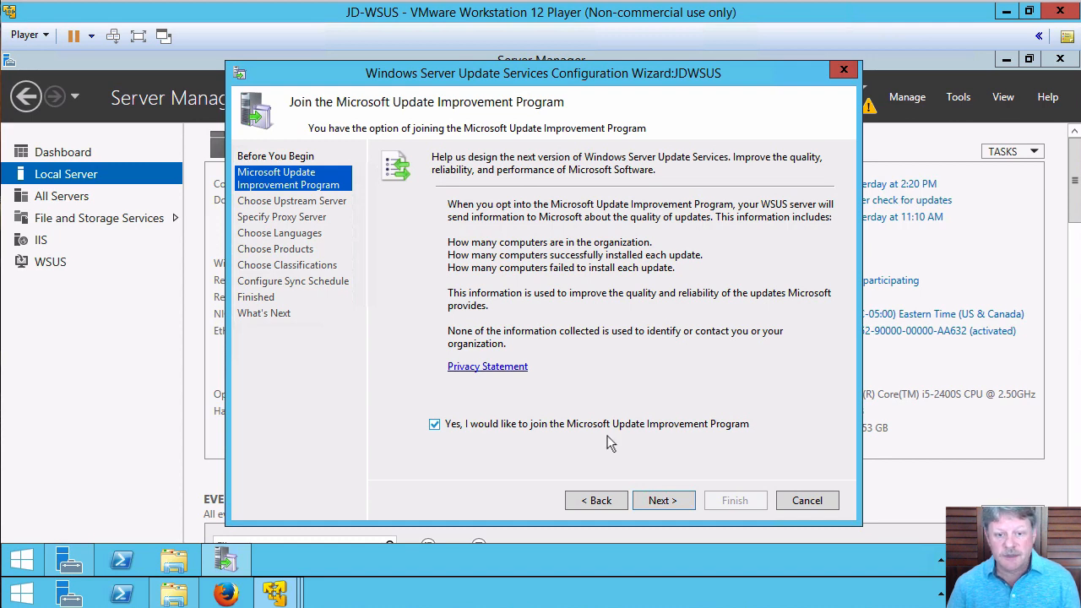
left_click(434, 422)
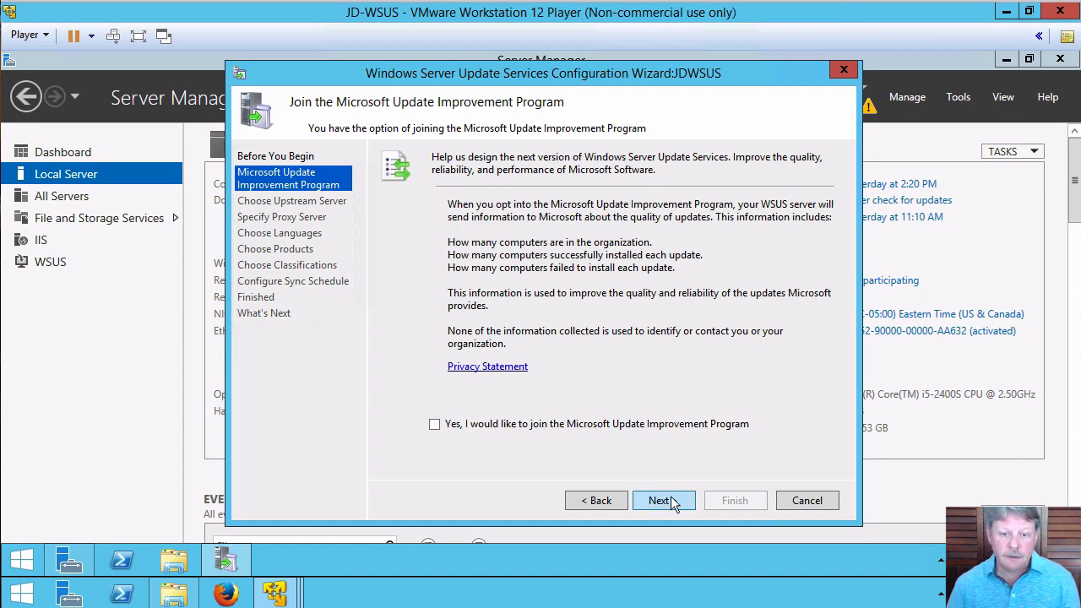
Step: Keep Synchronize from Microsoft Update with no proxy and reach Connect to Upstream Server
left_click(664, 500)
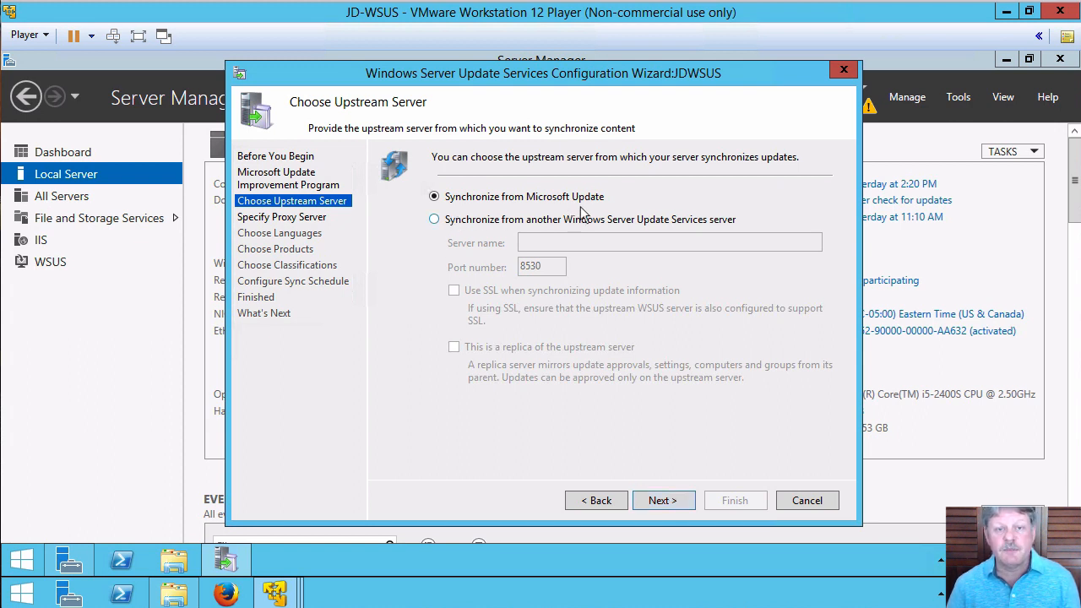
mouse_move(691, 473)
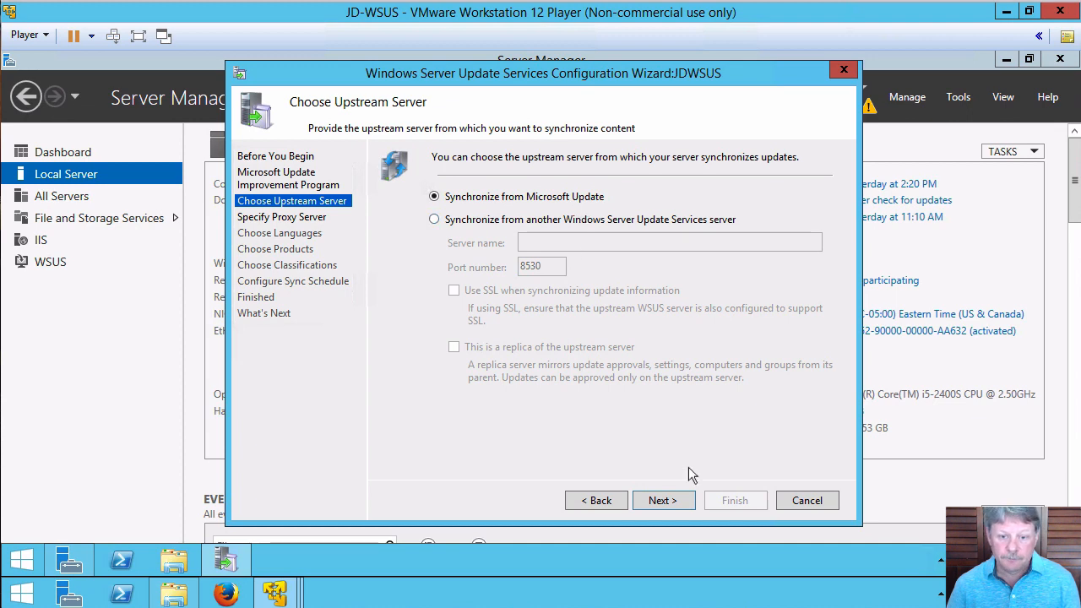
left_click(662, 500)
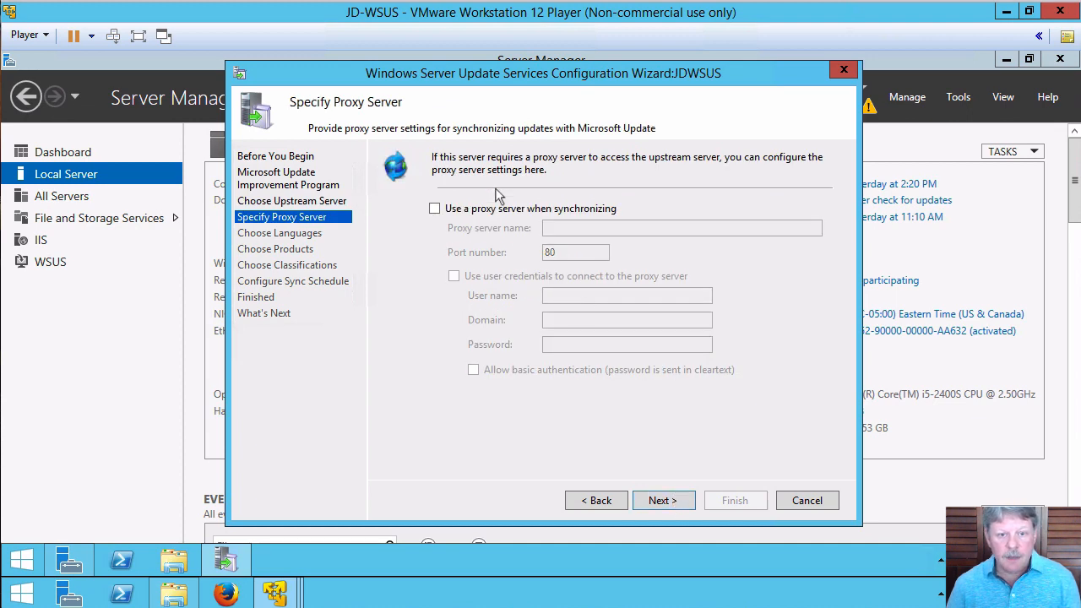
mouse_move(612, 353)
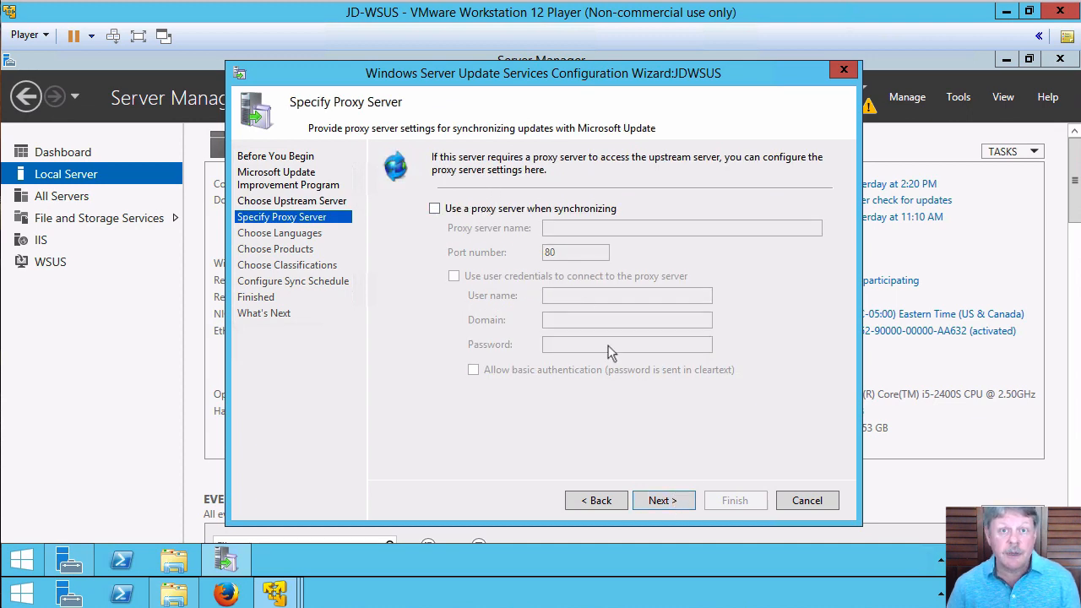
left_click(662, 500)
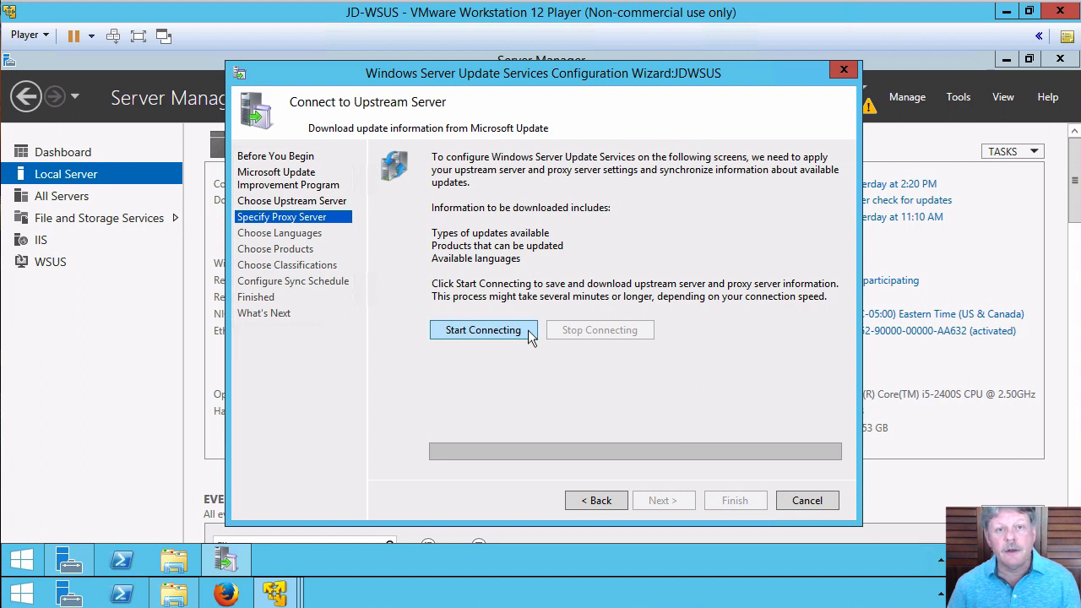
mouse_move(494, 346)
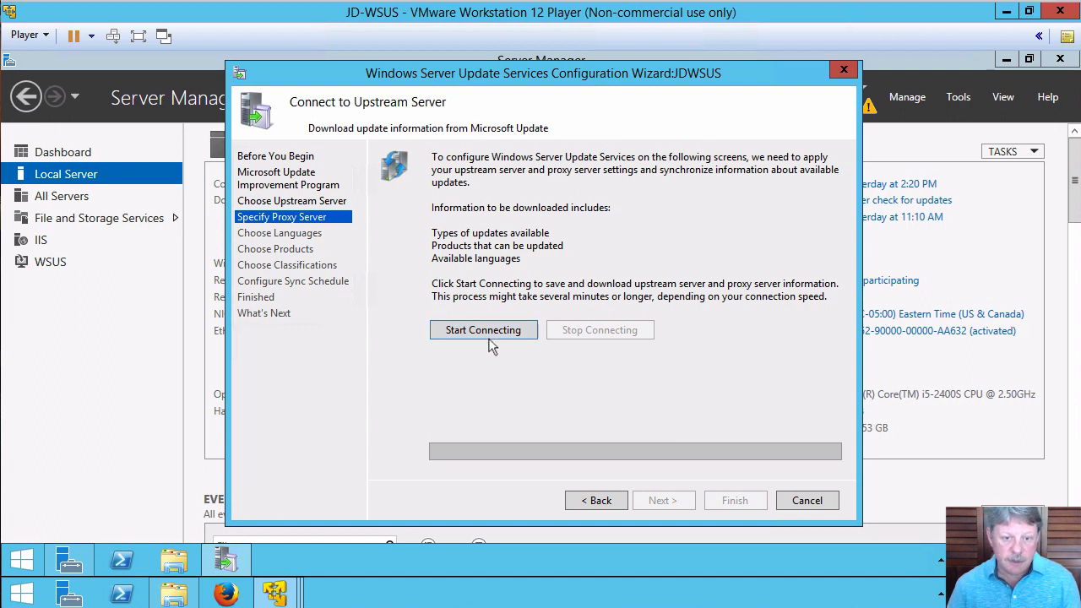
Step: Start connecting to Microsoft Update and let the update information download complete
left_click(483, 329)
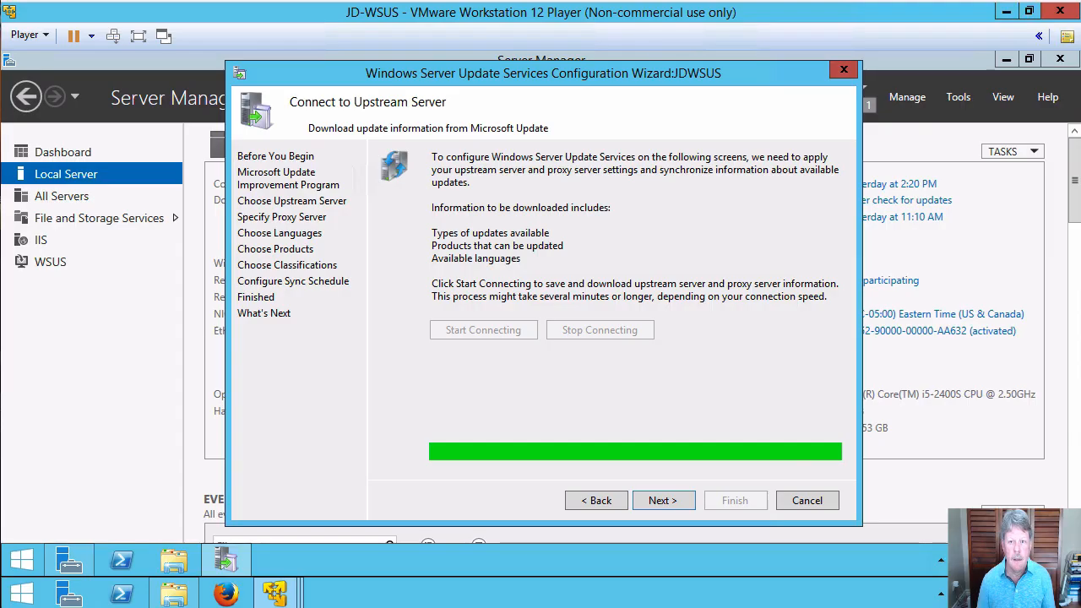
mouse_move(637, 374)
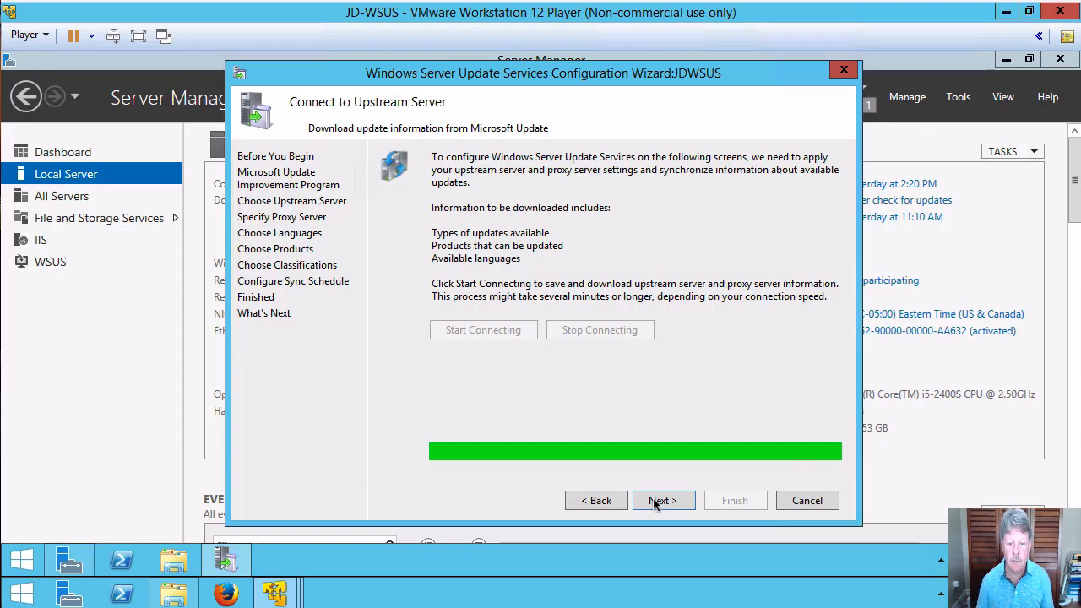
Step: Accept English as the only update language and proceed to Choose Products
left_click(664, 500)
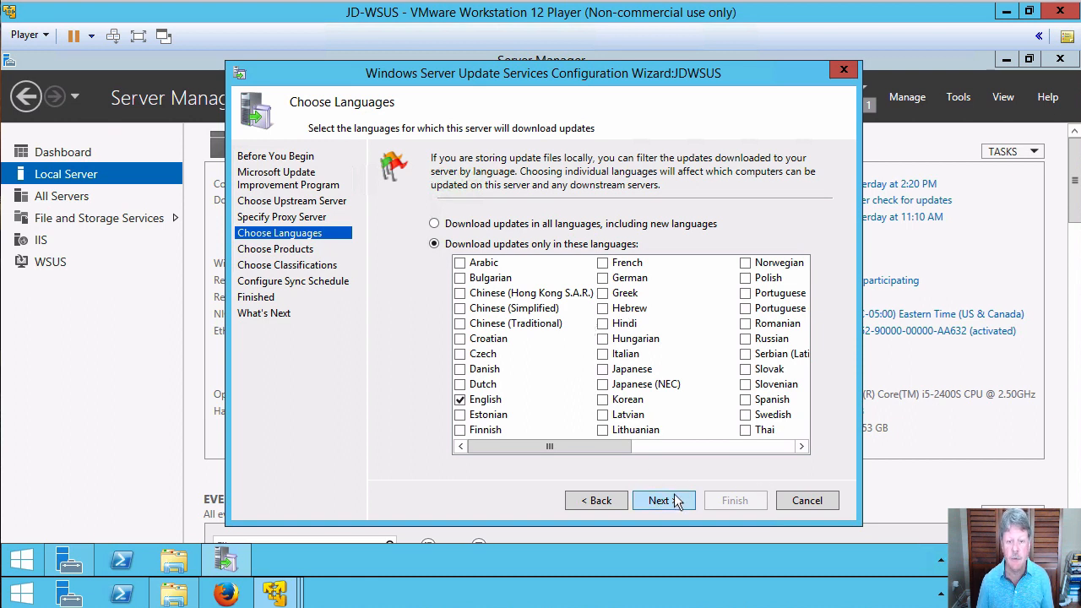
left_click(664, 500)
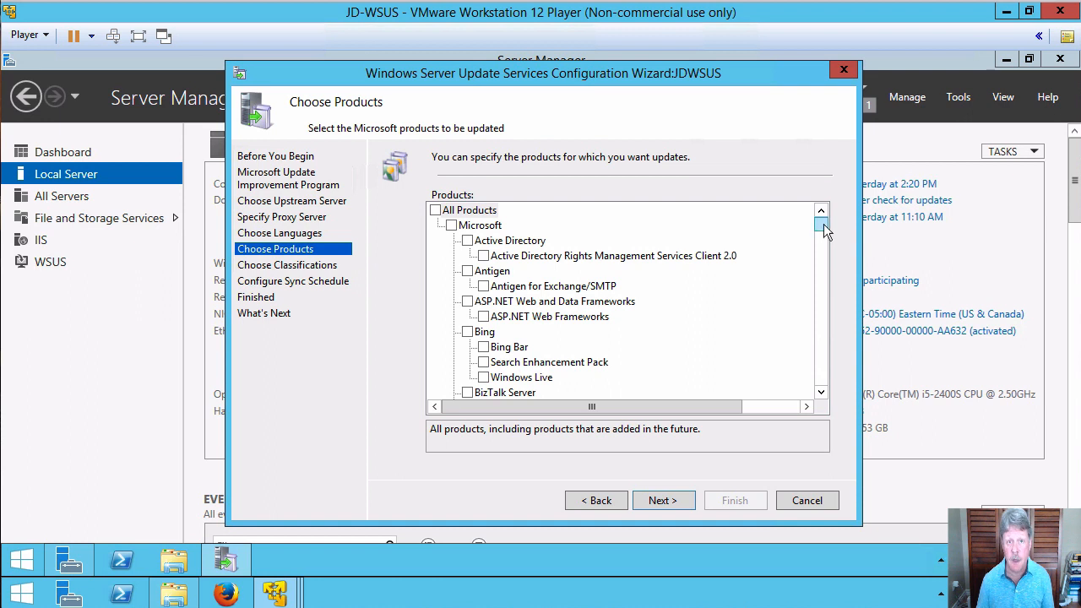
mouse_move(824, 321)
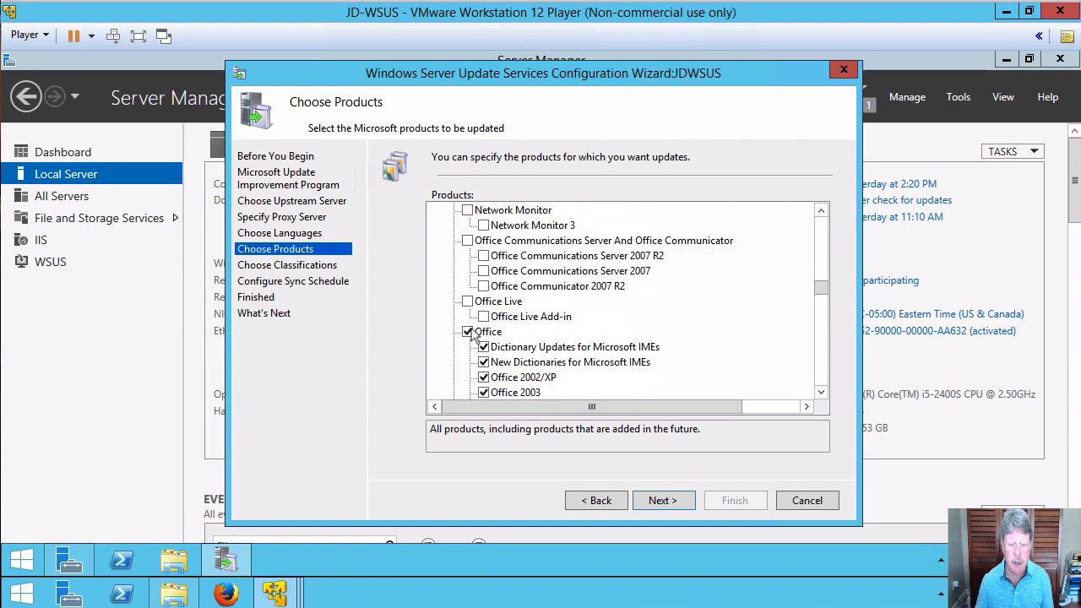
Step: Uncheck Office and Windows, then check Windows Server 2012 R2 and its later drivers
left_click(466, 331)
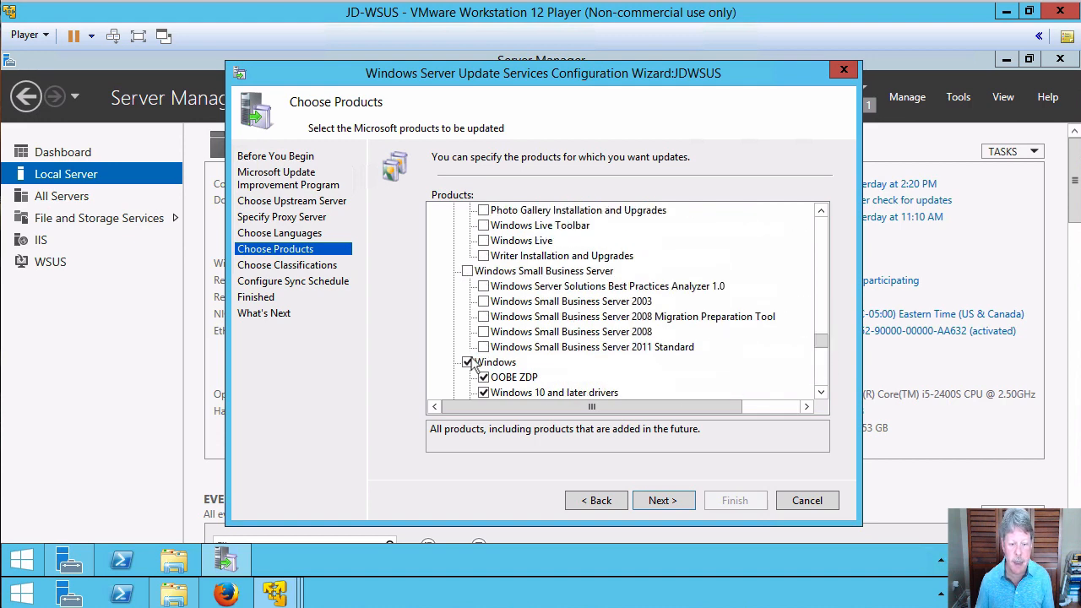
left_click(468, 362)
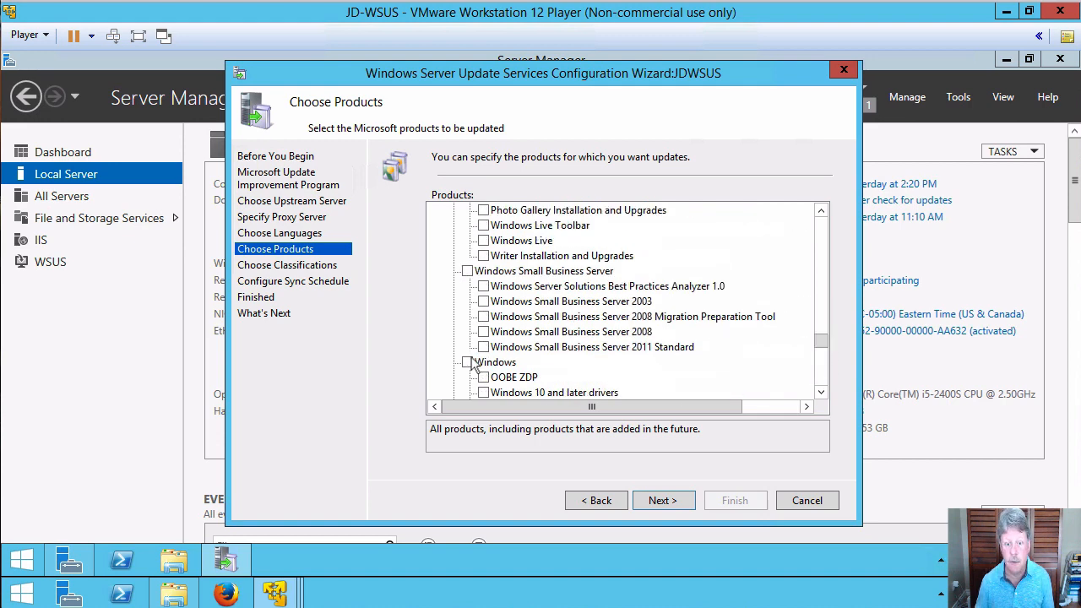
scroll("down", 3)
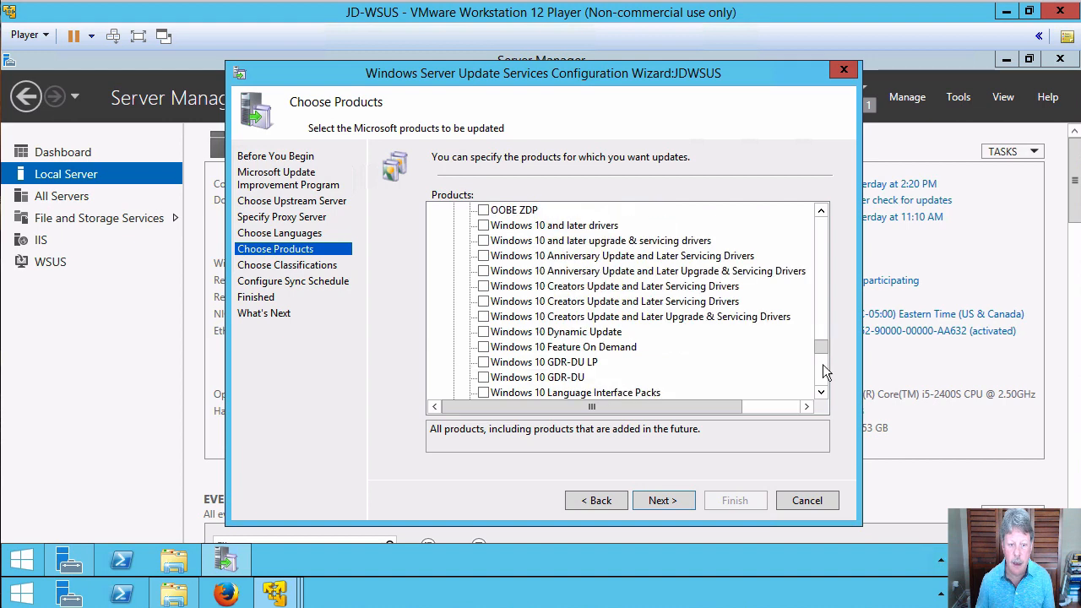
scroll("down", 3)
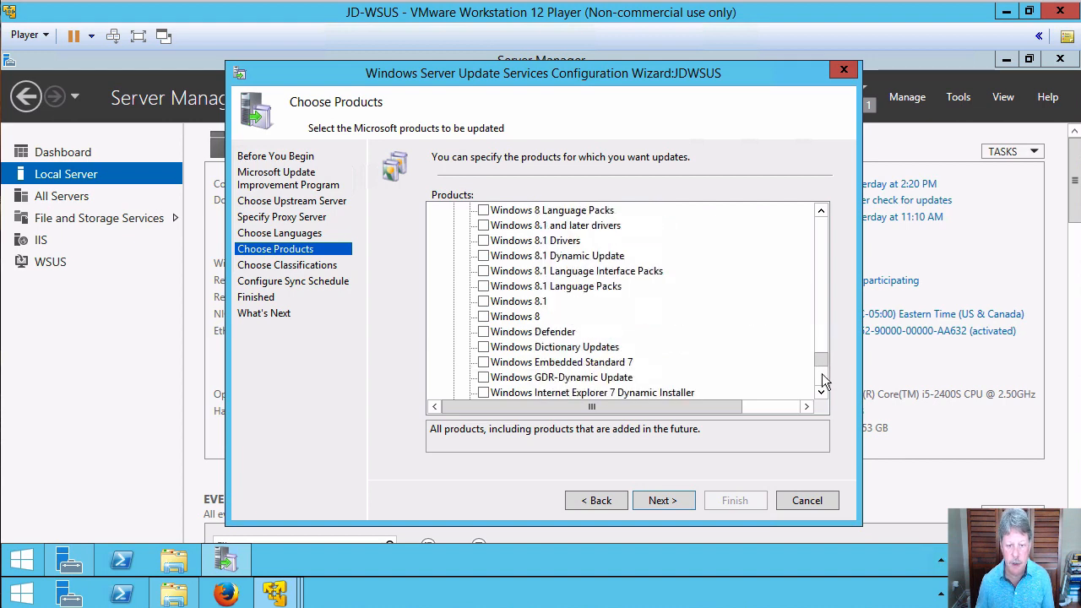
scroll("down", 3)
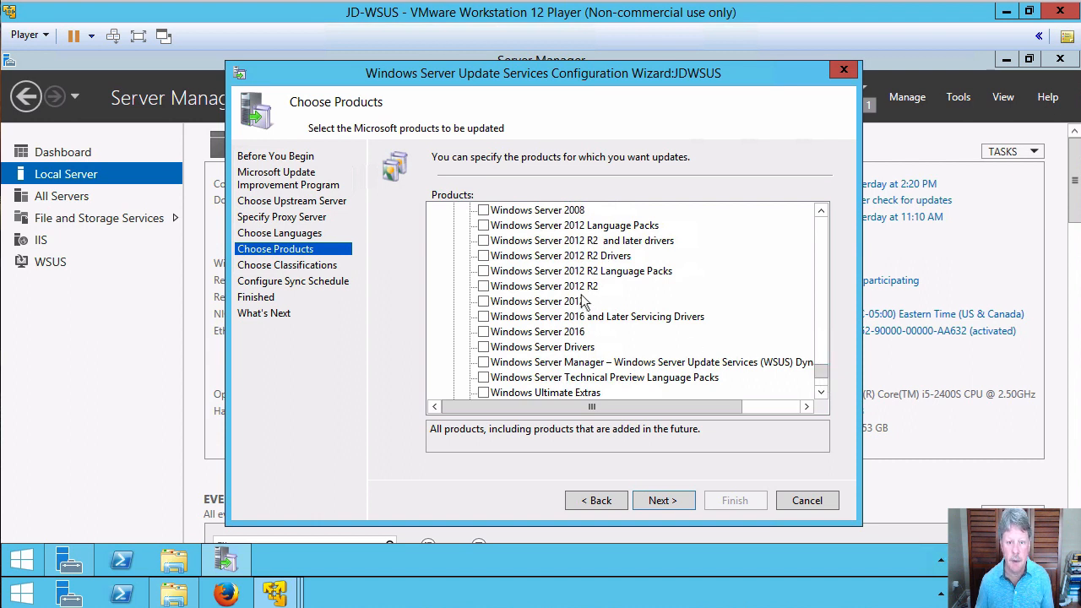
left_click(483, 240)
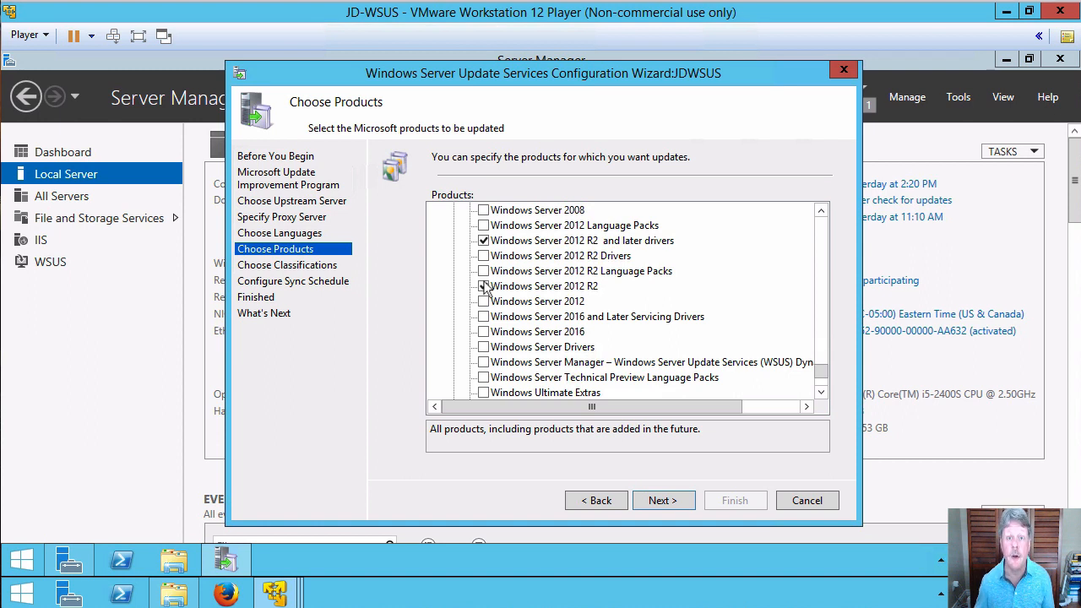
left_click(483, 286)
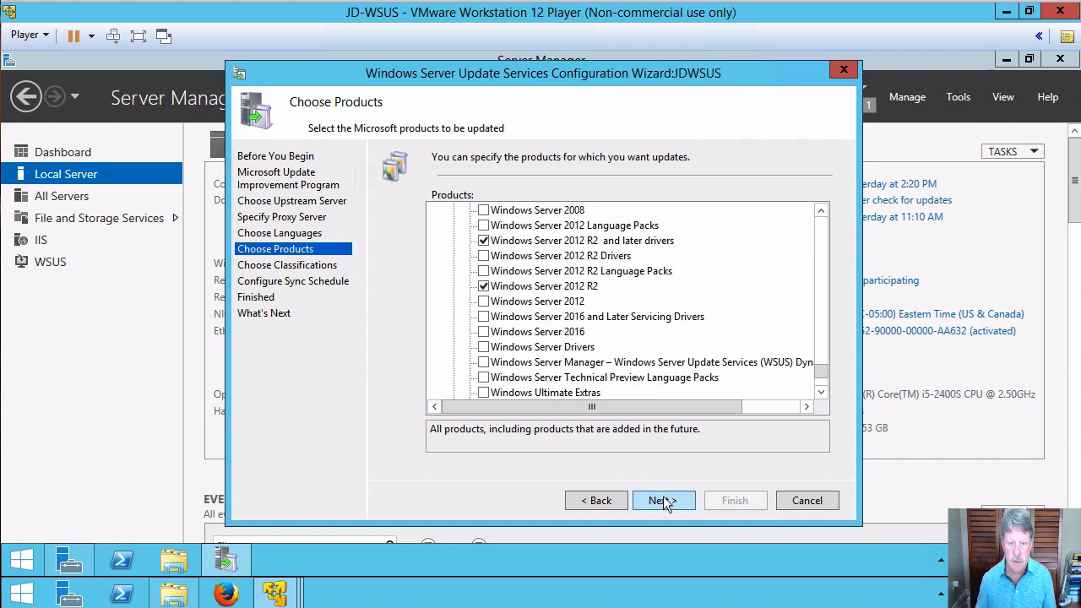
Step: Keep Critical, Definition and Security Updates checked and advance to the sync schedule
left_click(662, 500)
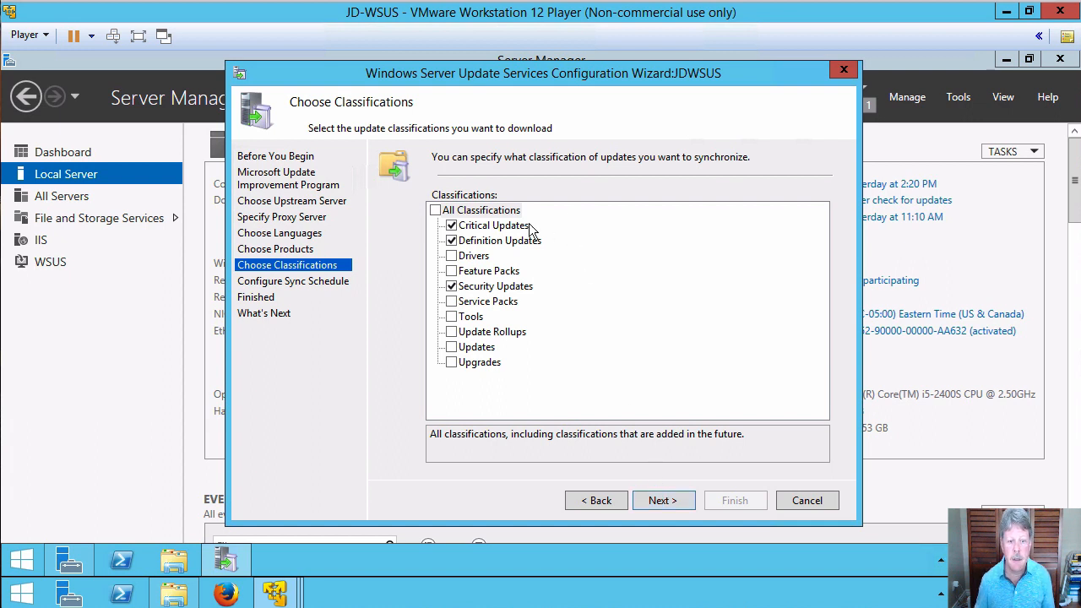
mouse_move(544, 292)
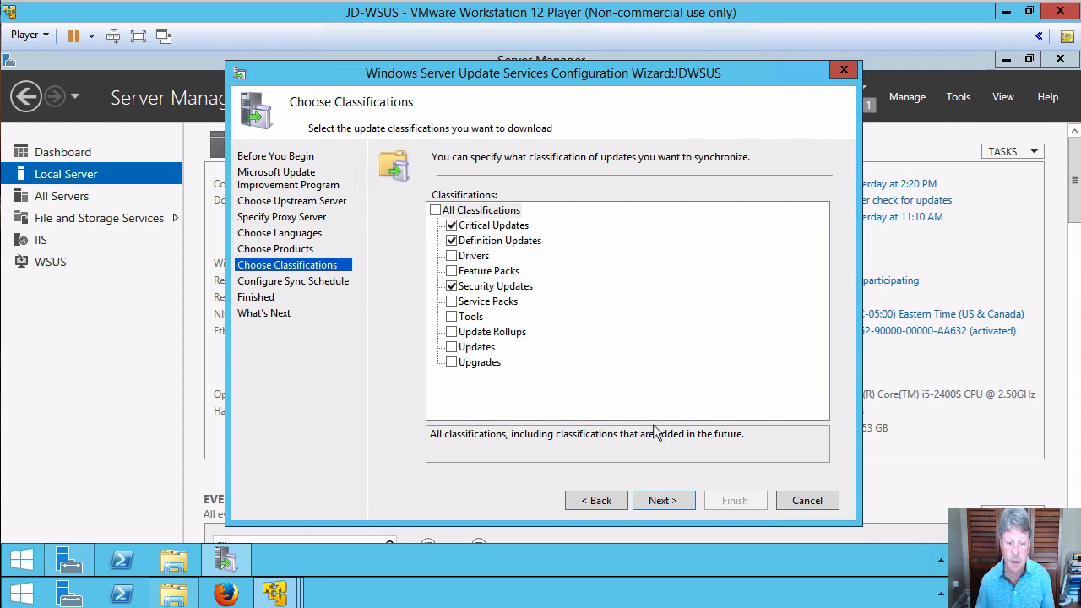
mouse_move(655, 480)
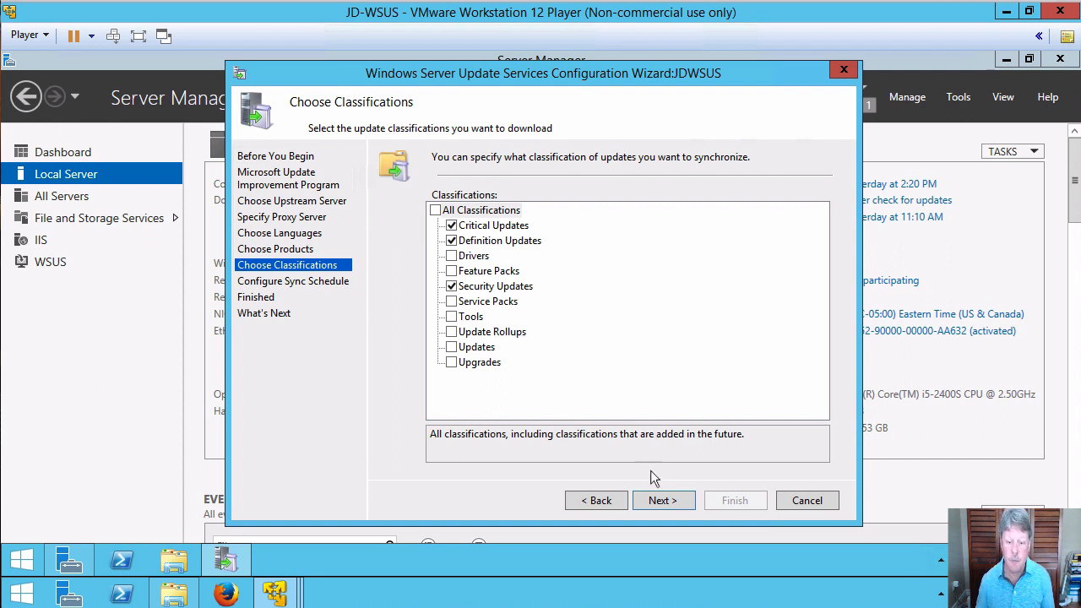
mouse_move(659, 489)
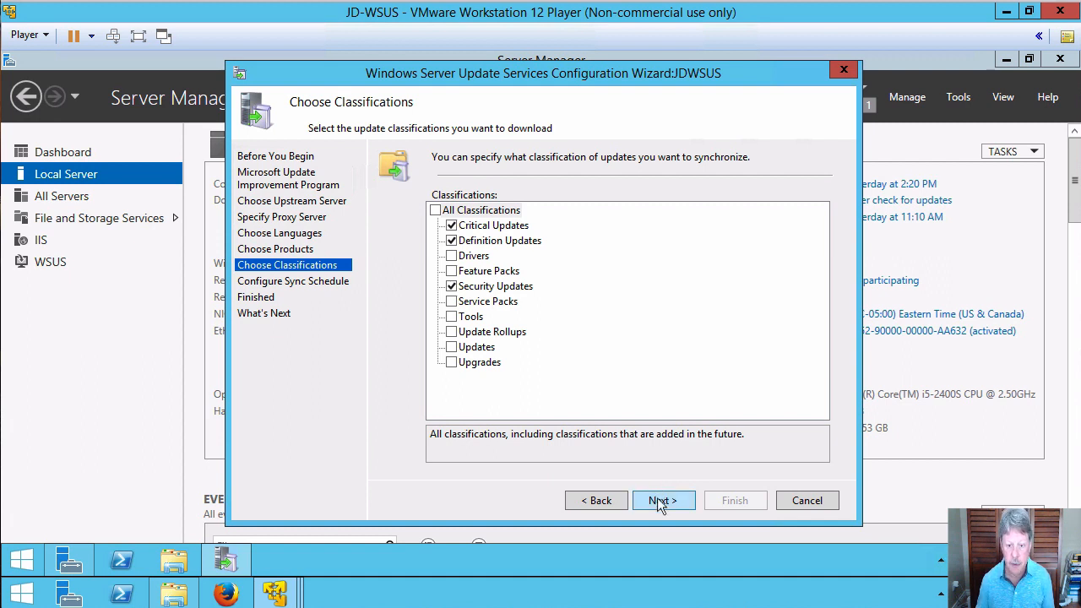
left_click(663, 500)
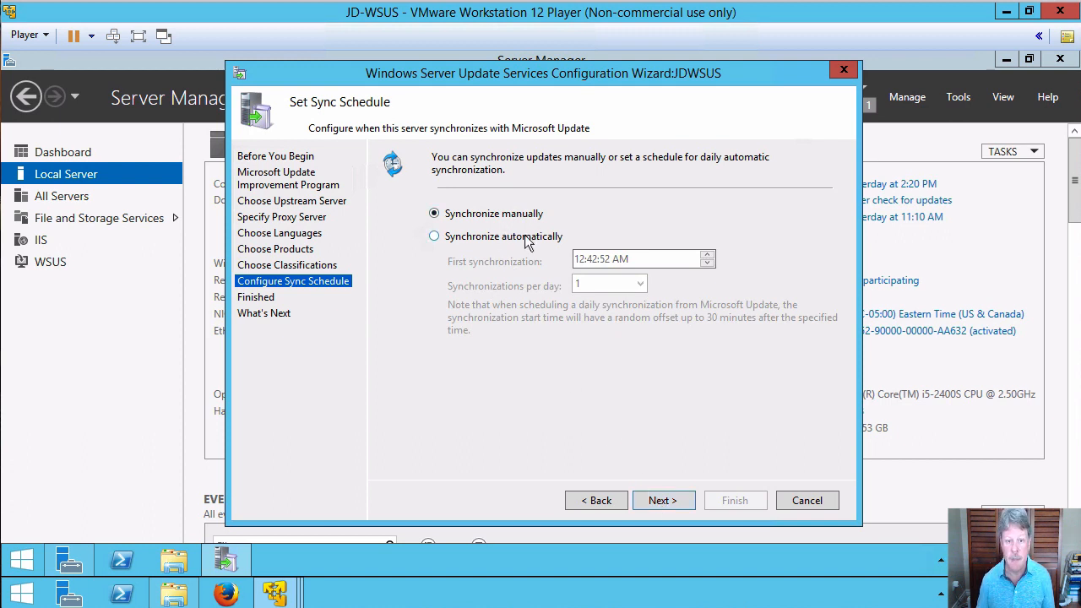
mouse_move(524, 281)
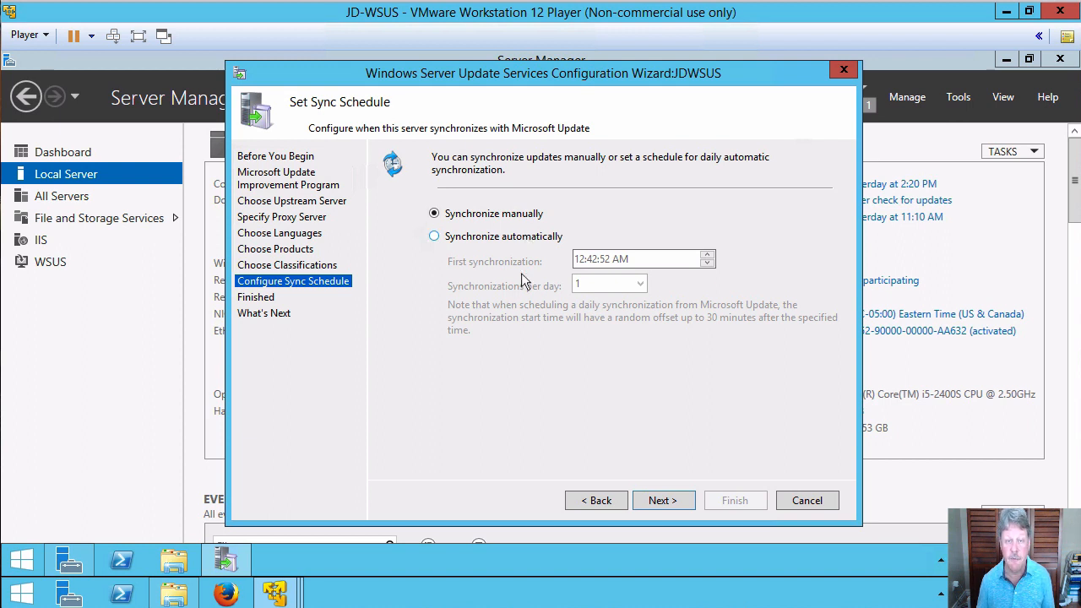
mouse_move(527, 341)
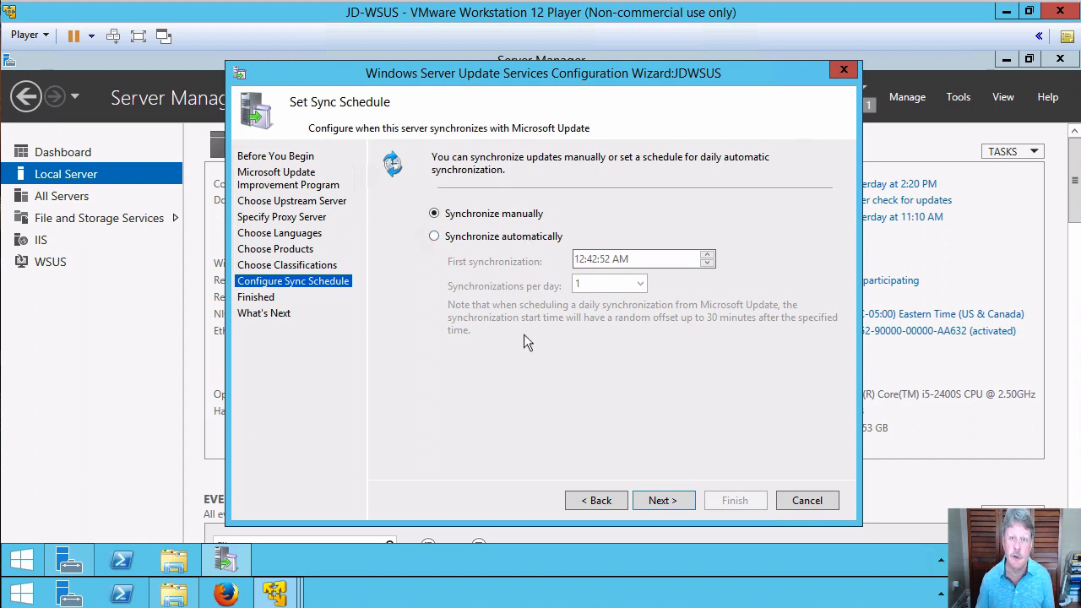
Step: Keep Synchronize manually, enable Begin initial synchronization, and finish the wizard
left_click(664, 500)
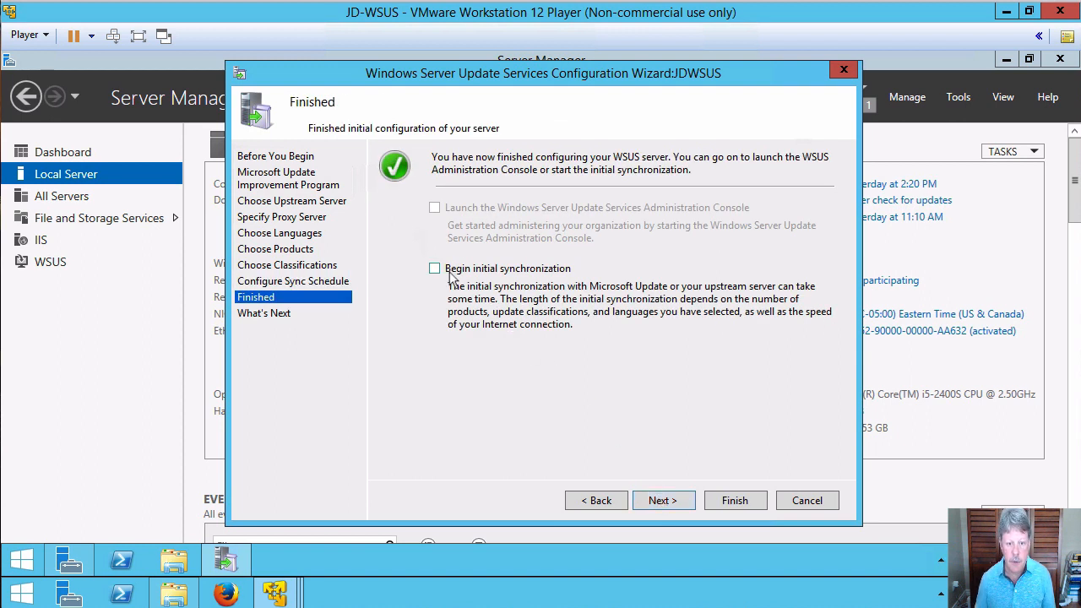
left_click(434, 267)
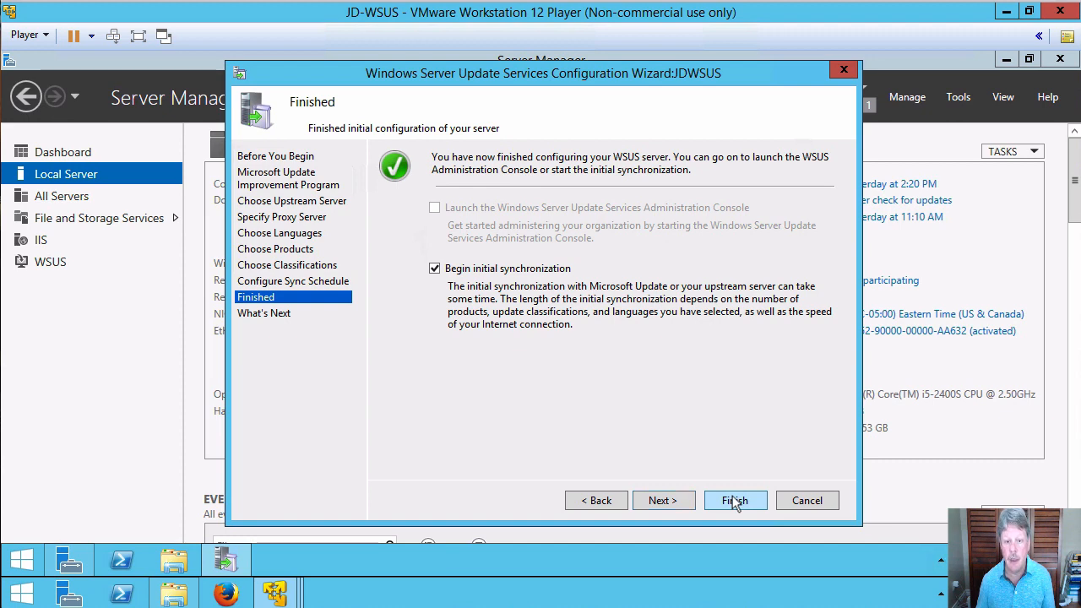
left_click(733, 501)
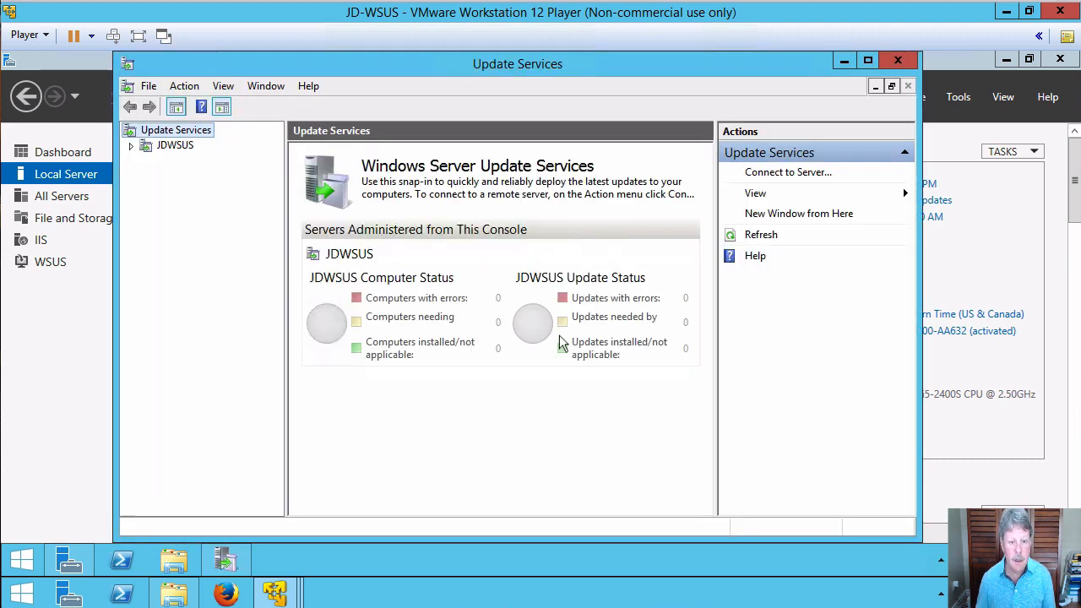